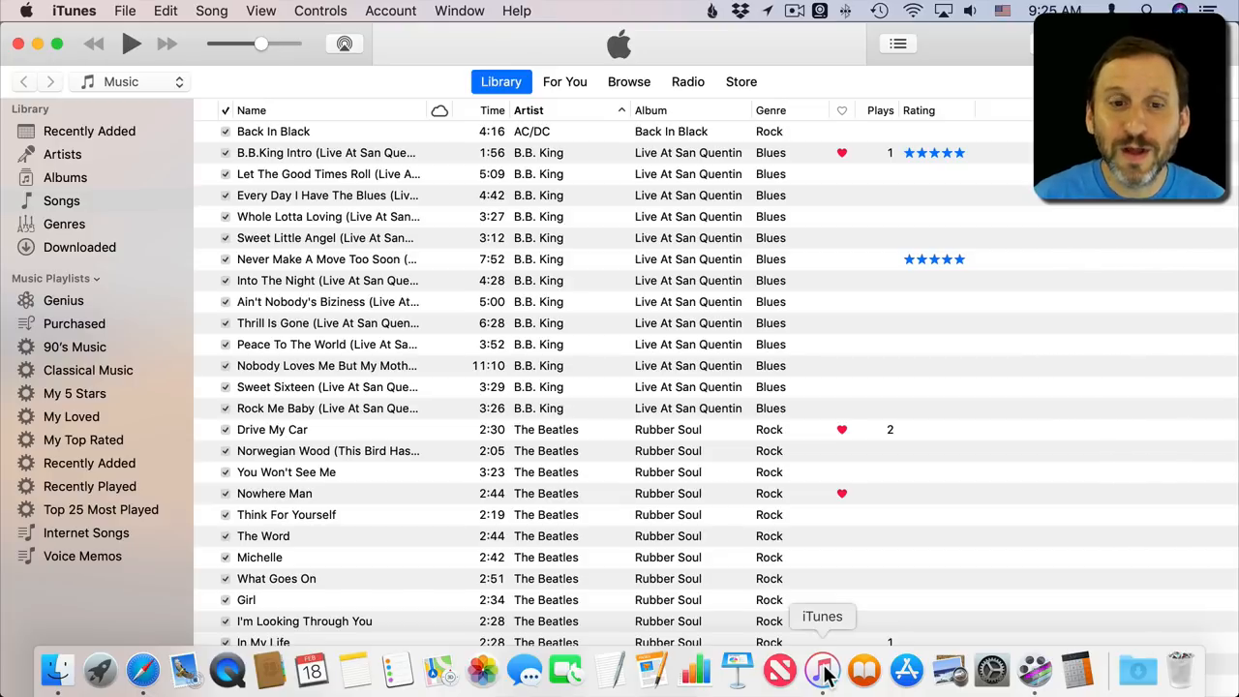
Show the About iTunes window reporting version 12.9.2.5.
{"action": "left_click", "coordinate": [66, 11]}
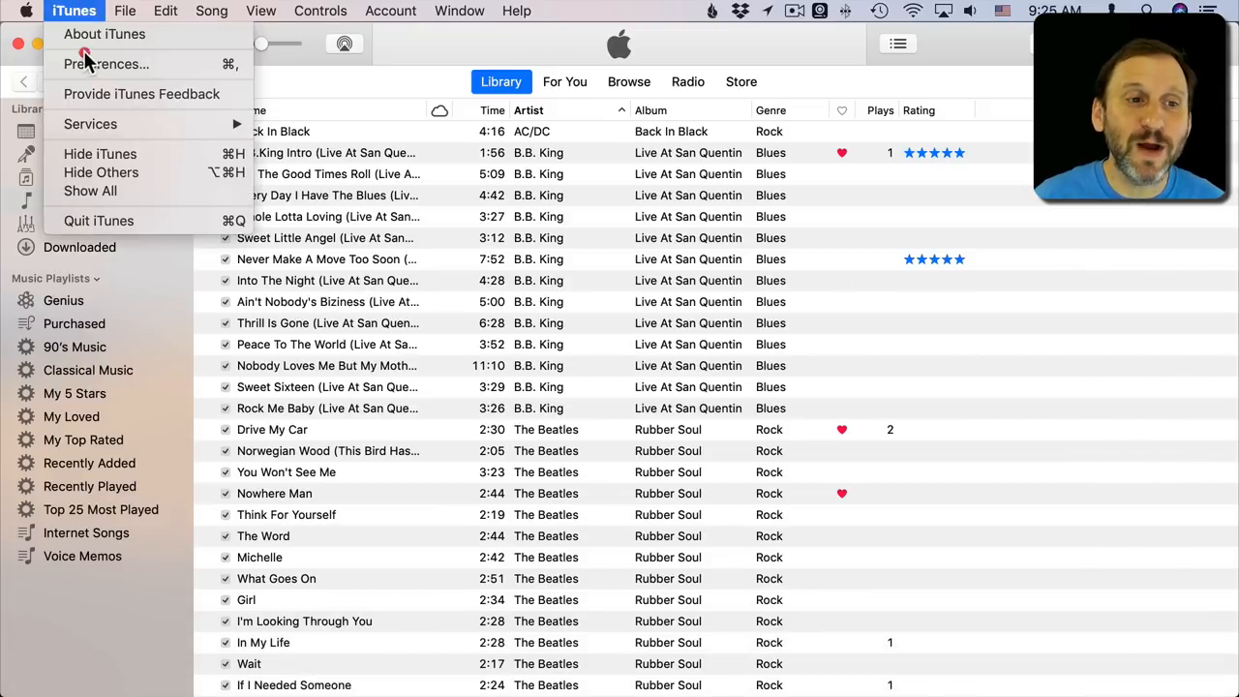
{"action": "left_click", "coordinate": [105, 35]}
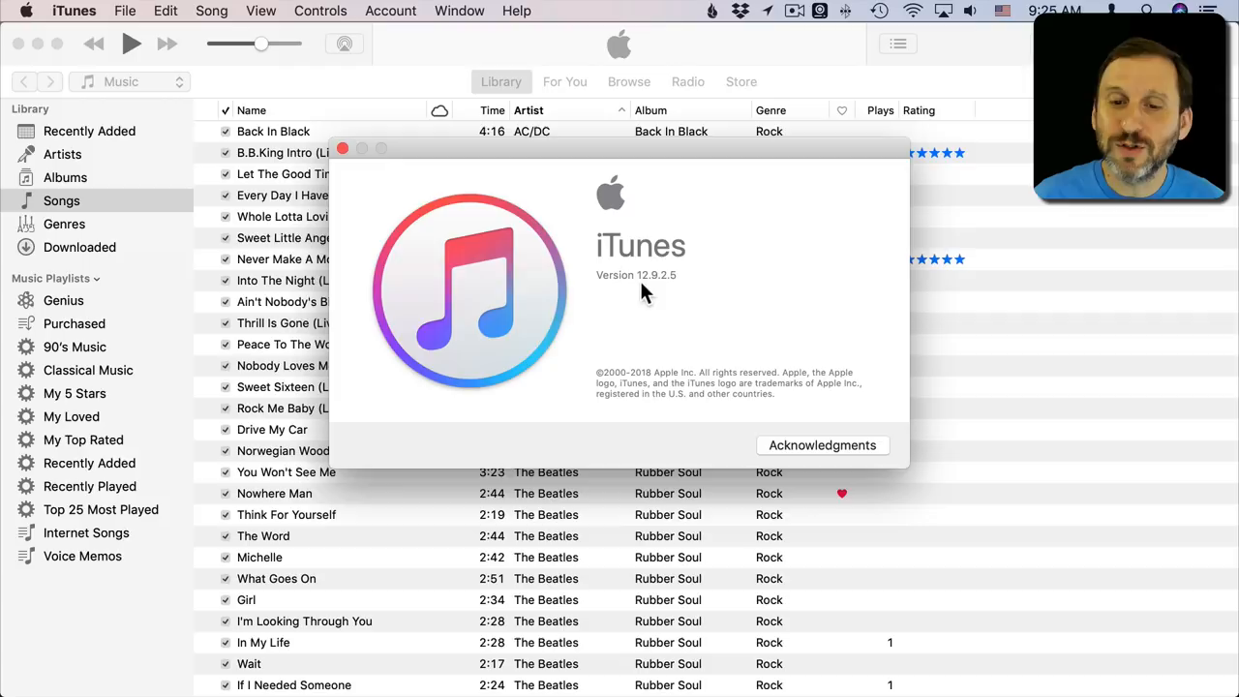
{"action": "mouse_move", "coordinate": [342, 151]}
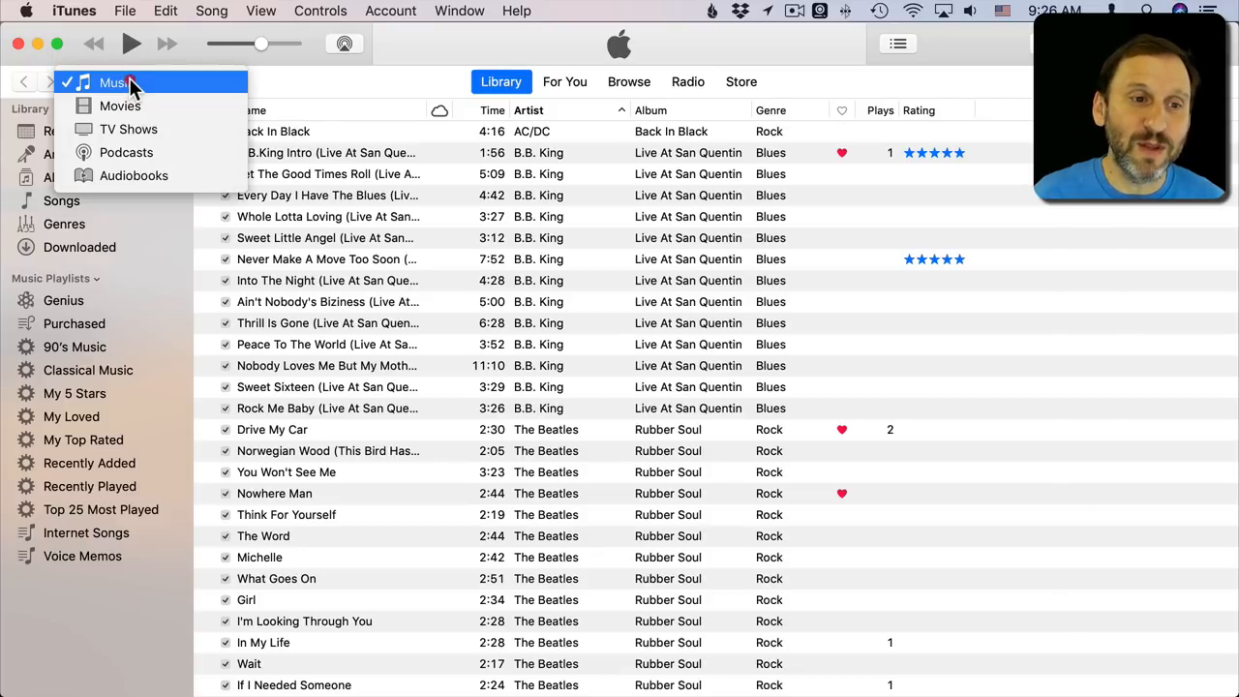
{"action": "mouse_move", "coordinate": [141, 151]}
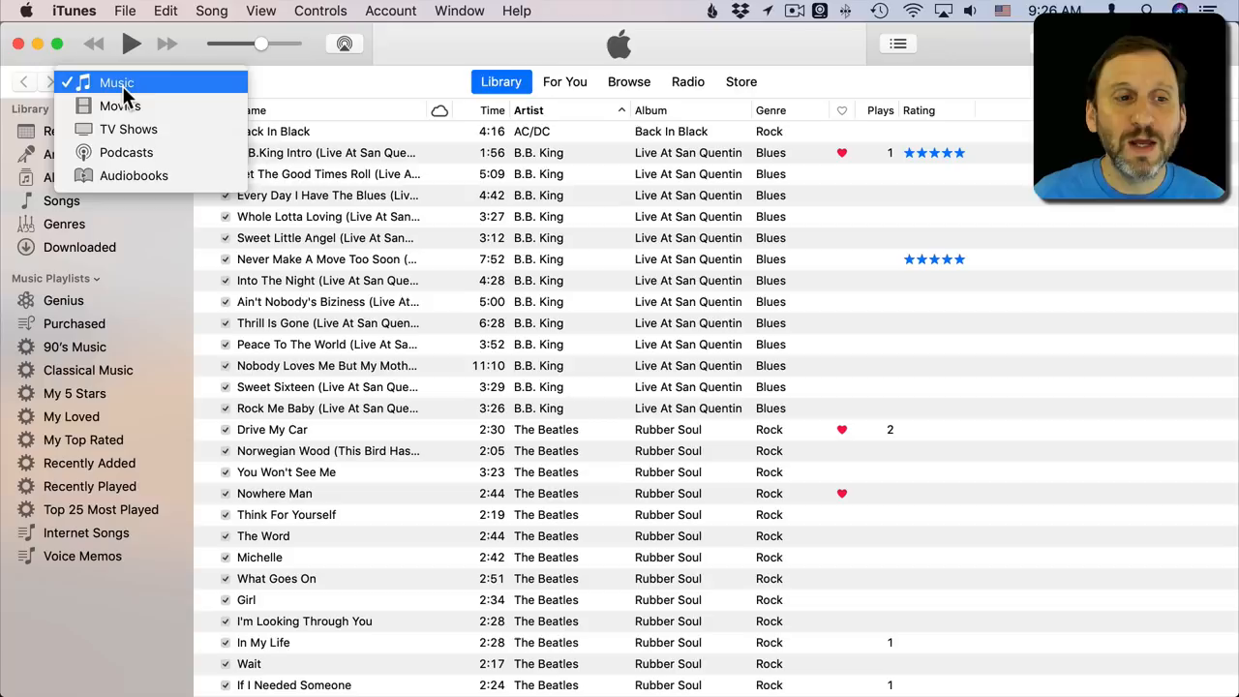
{"action": "left_click", "coordinate": [254, 12]}
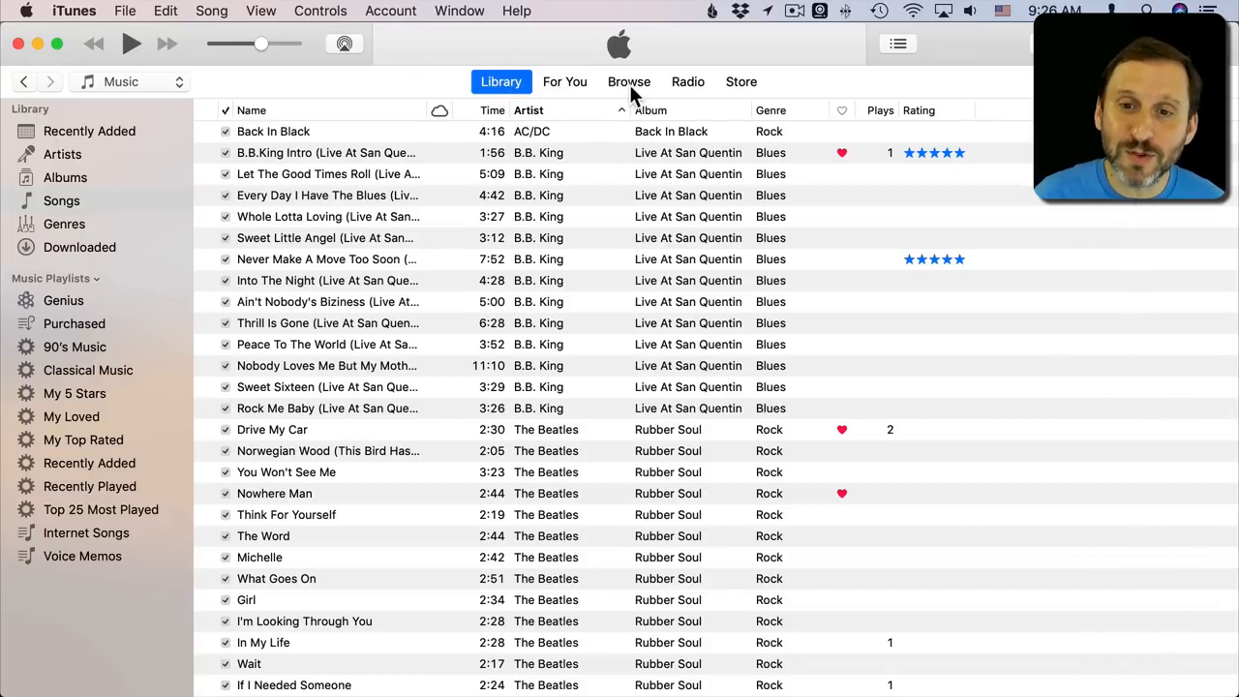
{"action": "left_click", "coordinate": [687, 81]}
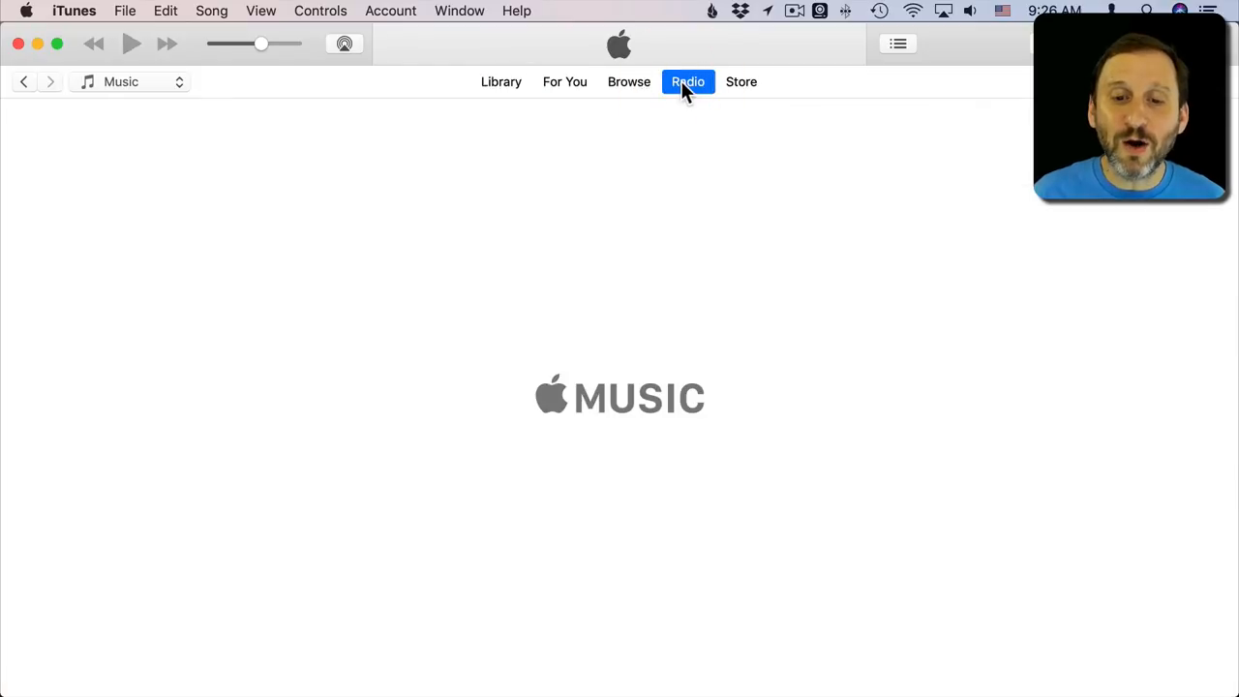
{"action": "left_click", "coordinate": [687, 81]}
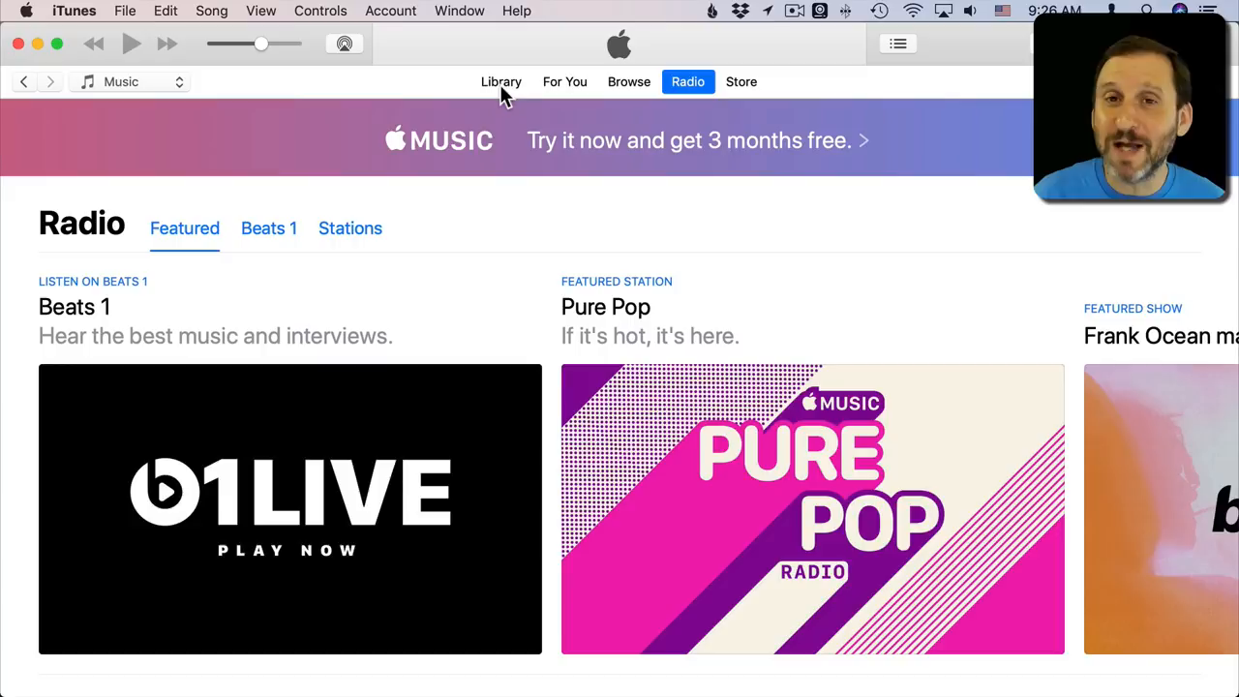
{"action": "left_click", "coordinate": [500, 81]}
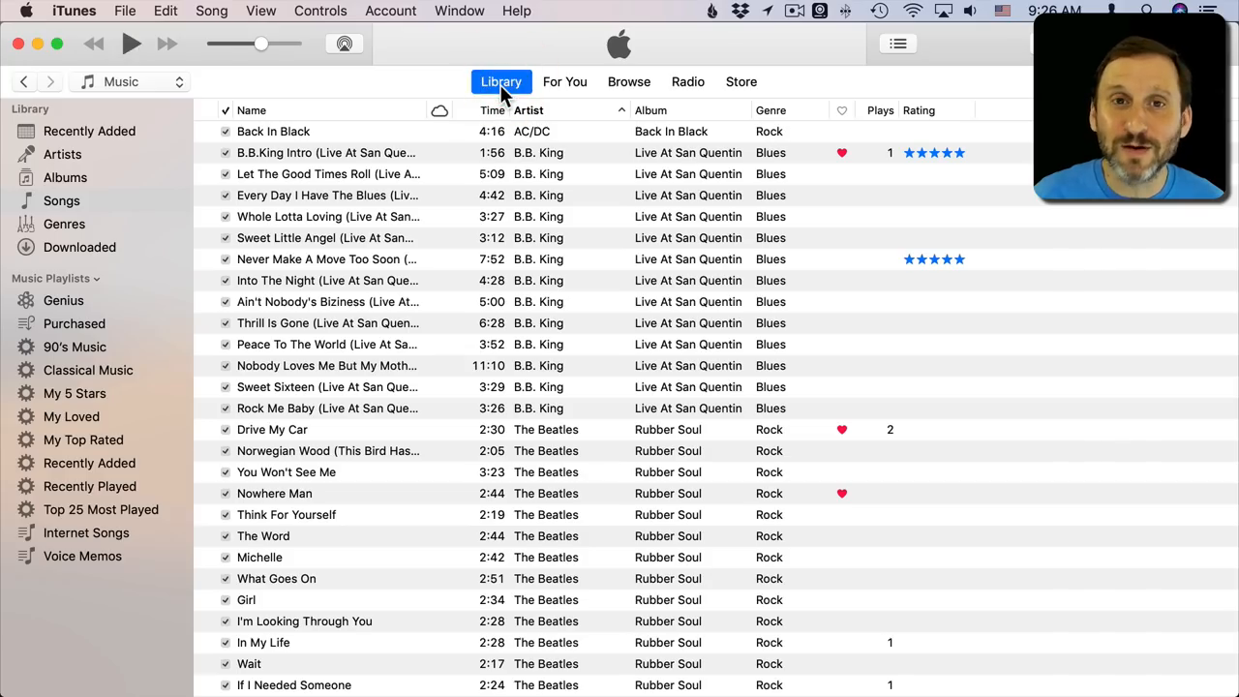
{"action": "mouse_move", "coordinate": [751, 91]}
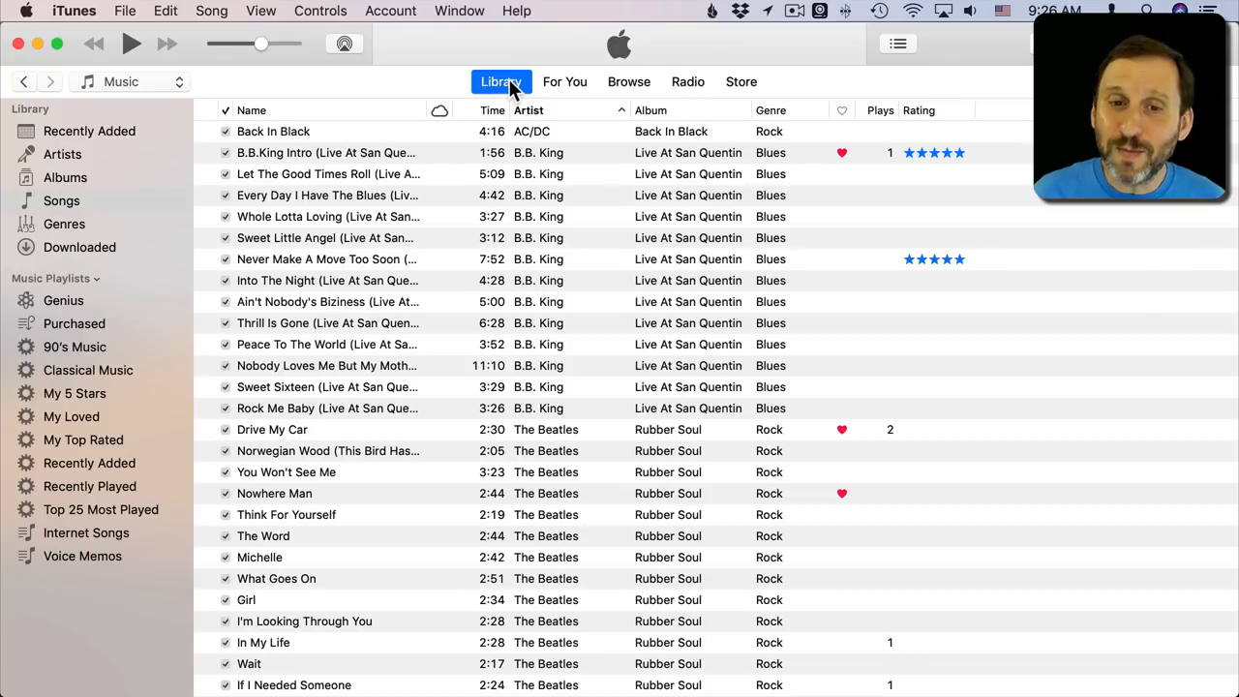
{"action": "mouse_move", "coordinate": [27, 122]}
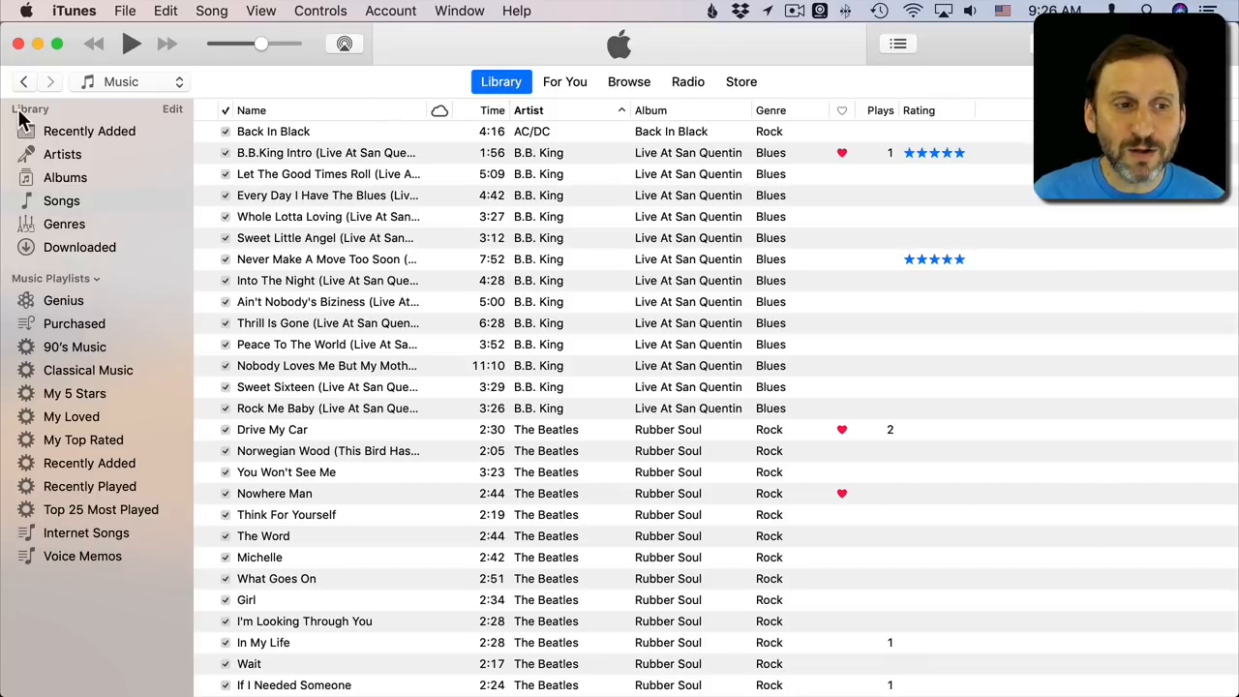
{"action": "mouse_move", "coordinate": [93, 132]}
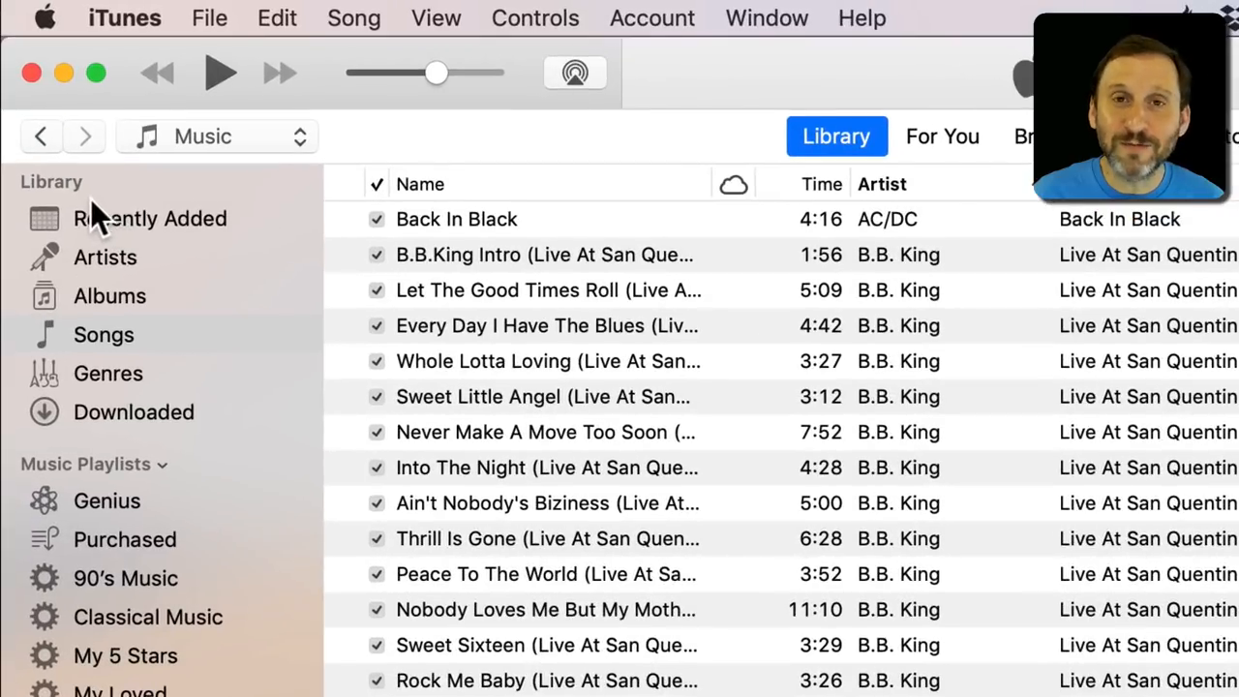
{"action": "mouse_move", "coordinate": [79, 191]}
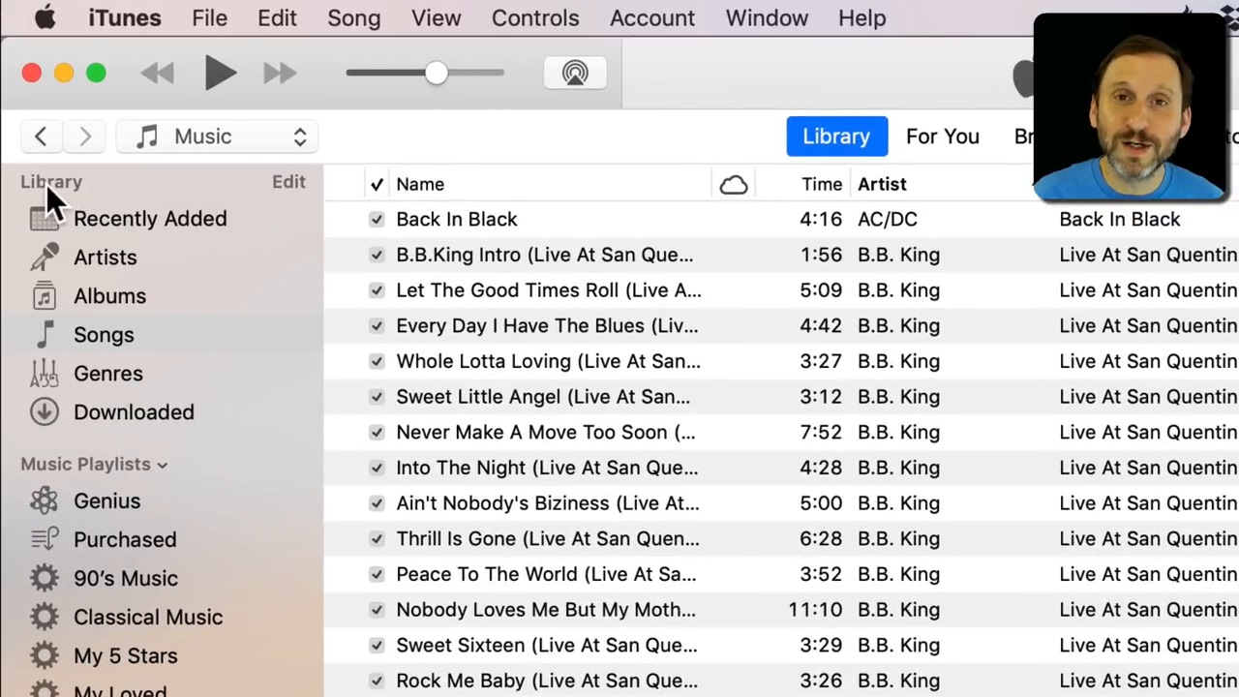
Edit the sidebar Library sections to include Internet Radio and confirm with Done.
{"action": "left_click", "coordinate": [287, 182]}
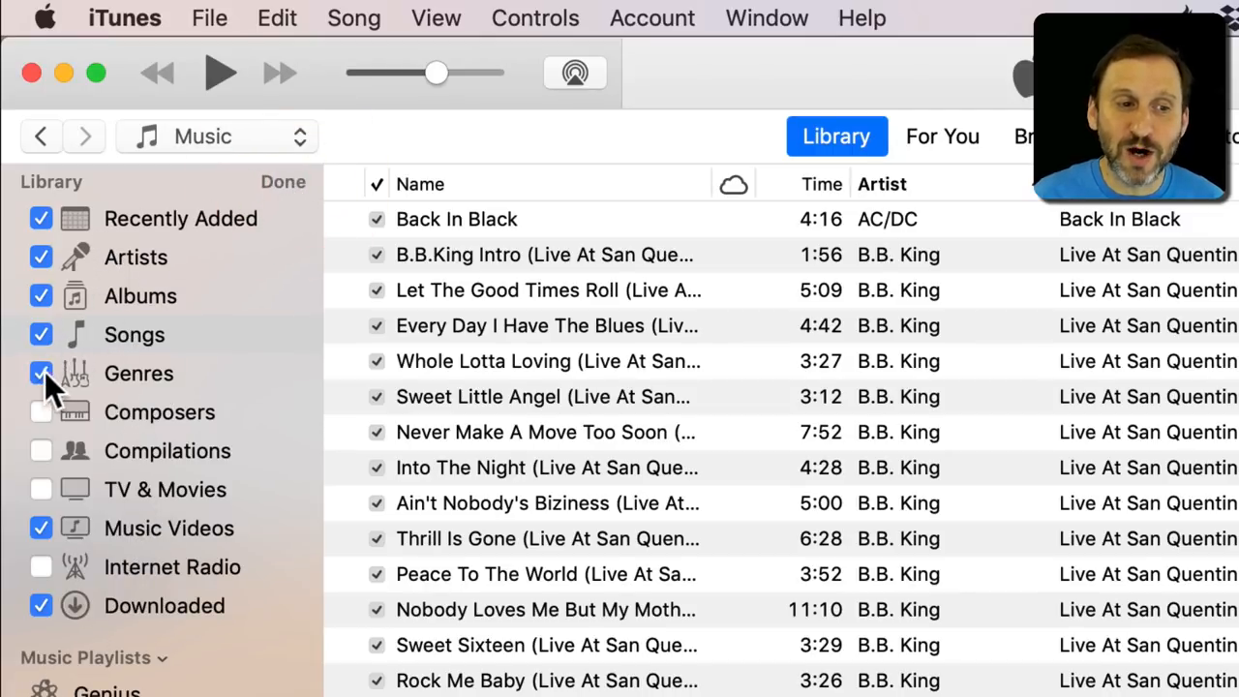
{"action": "left_click", "coordinate": [41, 372]}
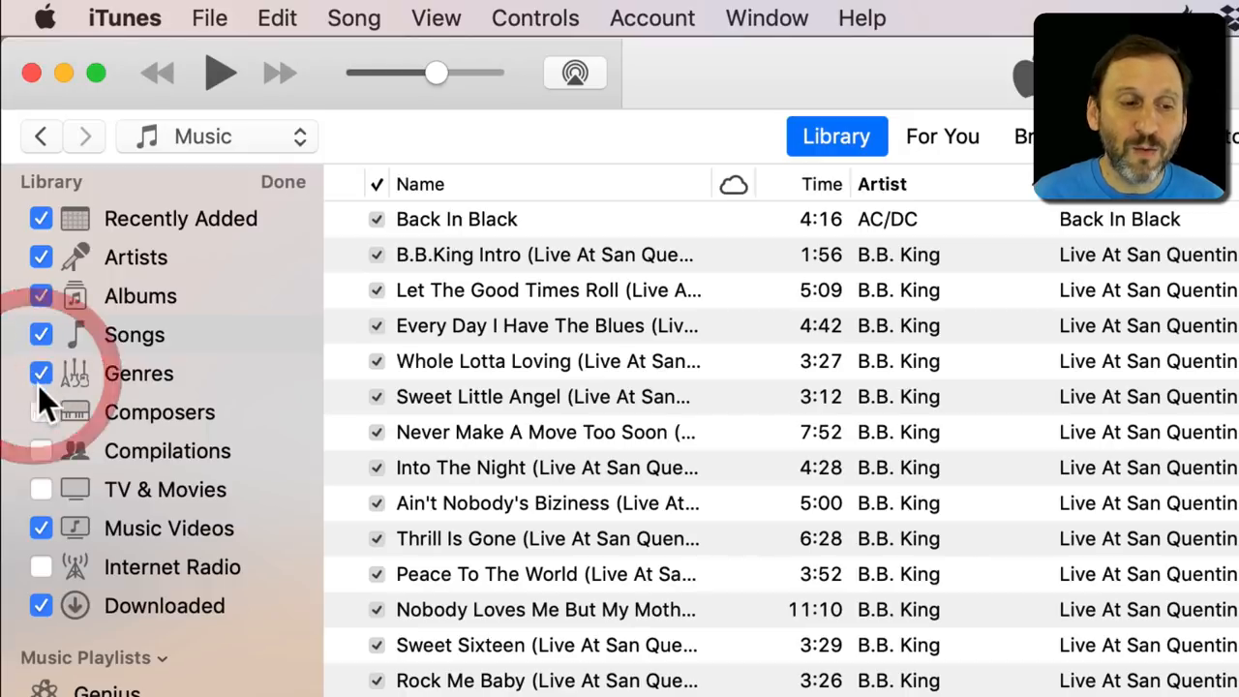
{"action": "left_click", "coordinate": [39, 565]}
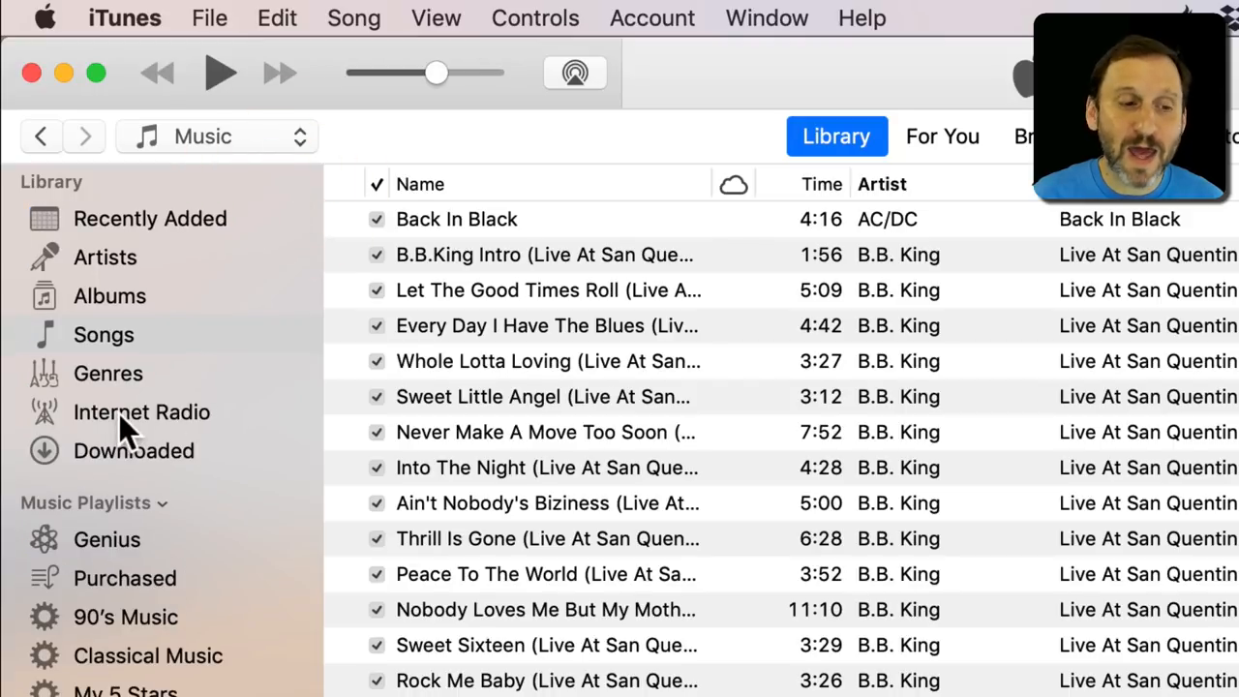
Show the Internet Radio section listing stream genres from Adult Contemporary to '90s Hits.
{"action": "left_click", "coordinate": [141, 413]}
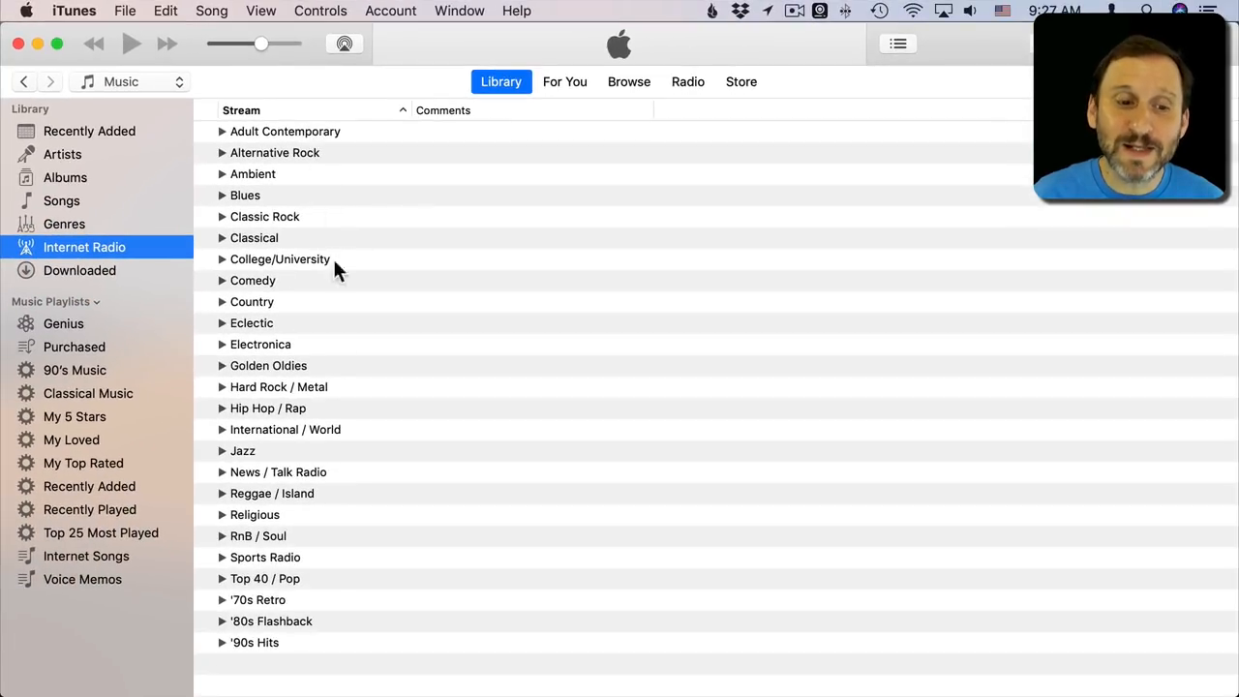
{"action": "mouse_move", "coordinate": [286, 132]}
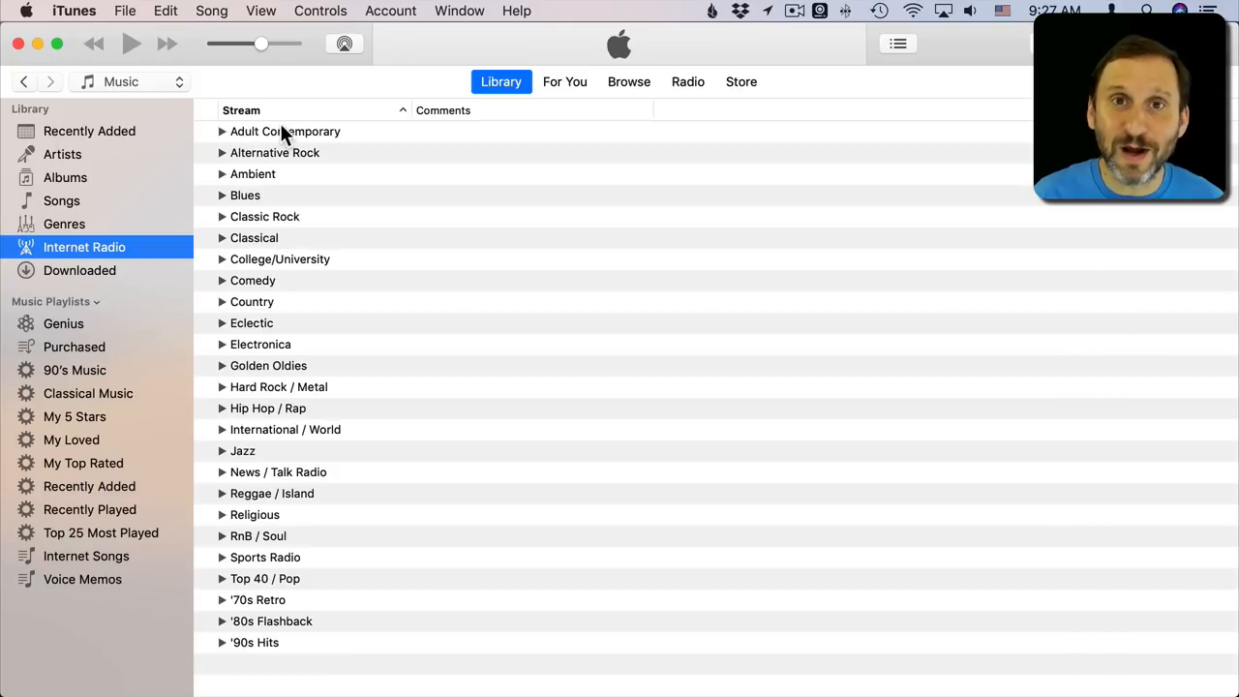
{"action": "mouse_move", "coordinate": [236, 188]}
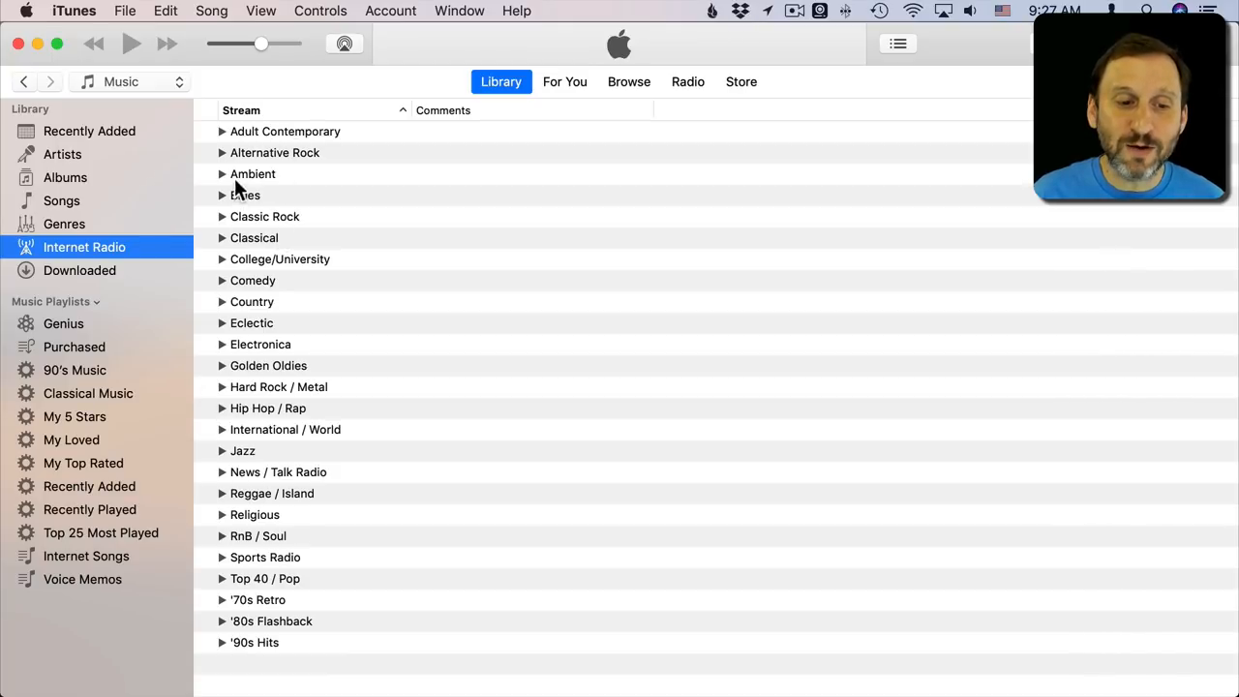
{"action": "mouse_move", "coordinate": [282, 470]}
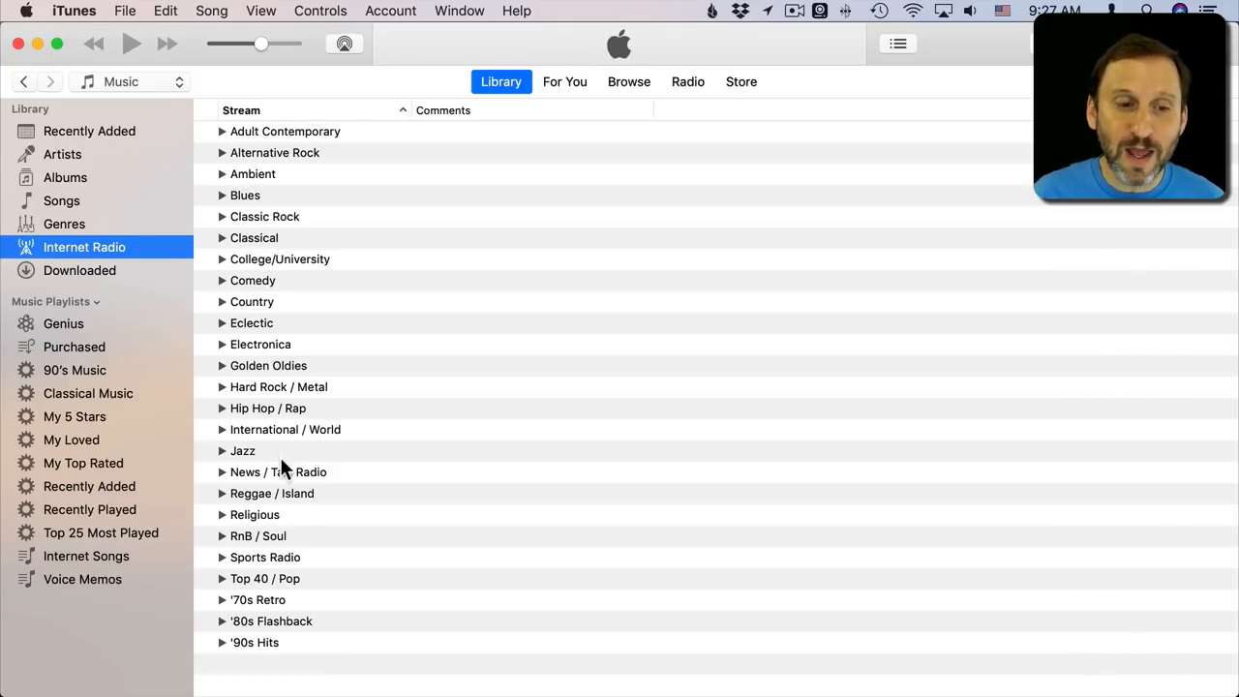
{"action": "mouse_move", "coordinate": [267, 524]}
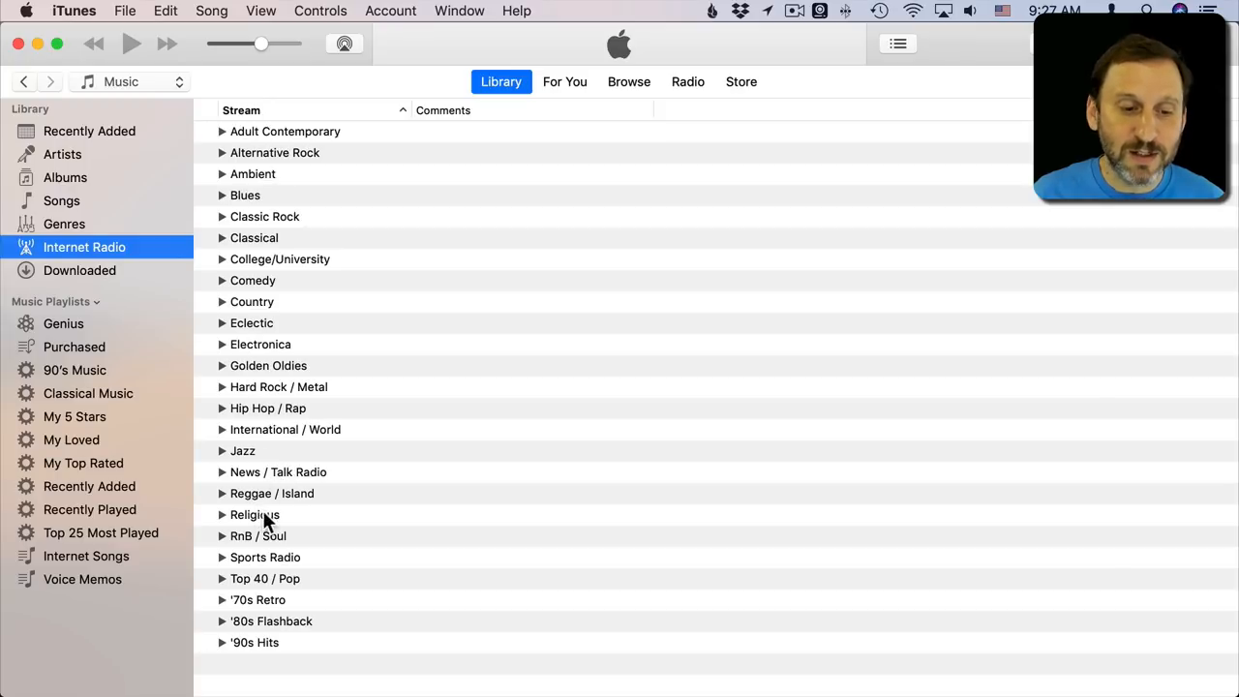
{"action": "mouse_move", "coordinate": [236, 558]}
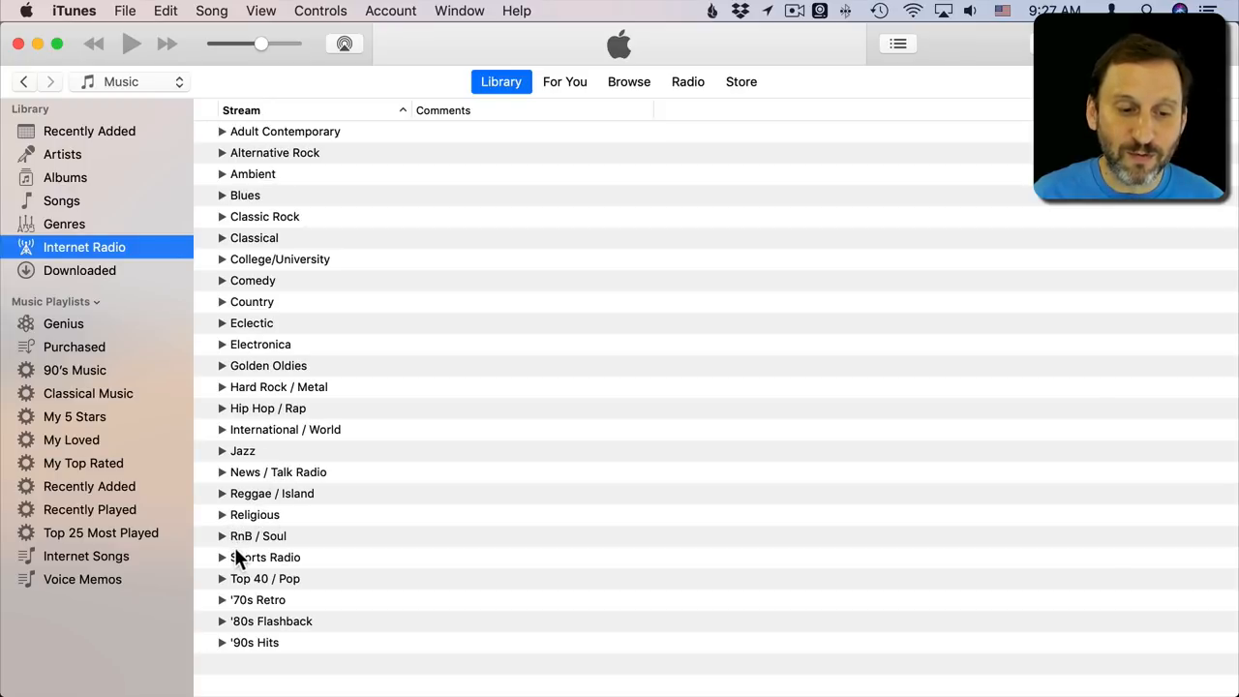
{"action": "mouse_move", "coordinate": [232, 600]}
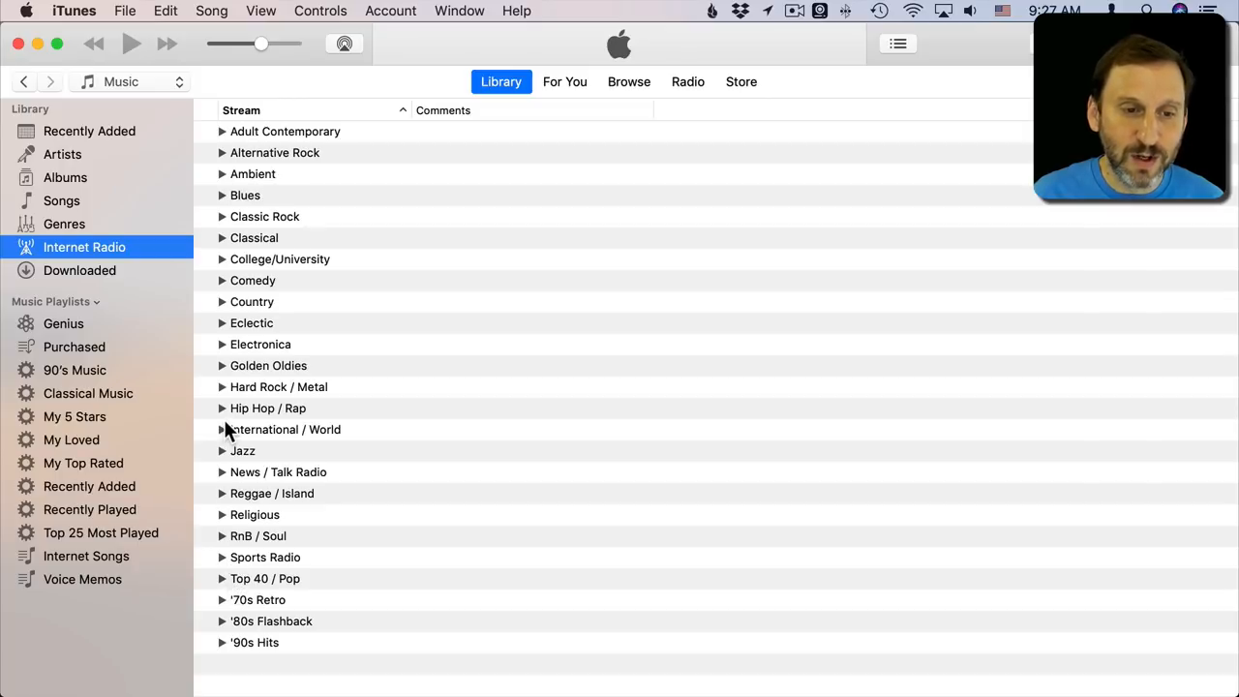
Expand the Classic Rock genre's 270 streams and pick out the a-0 Classic Hits station.
{"action": "left_click", "coordinate": [85, 248]}
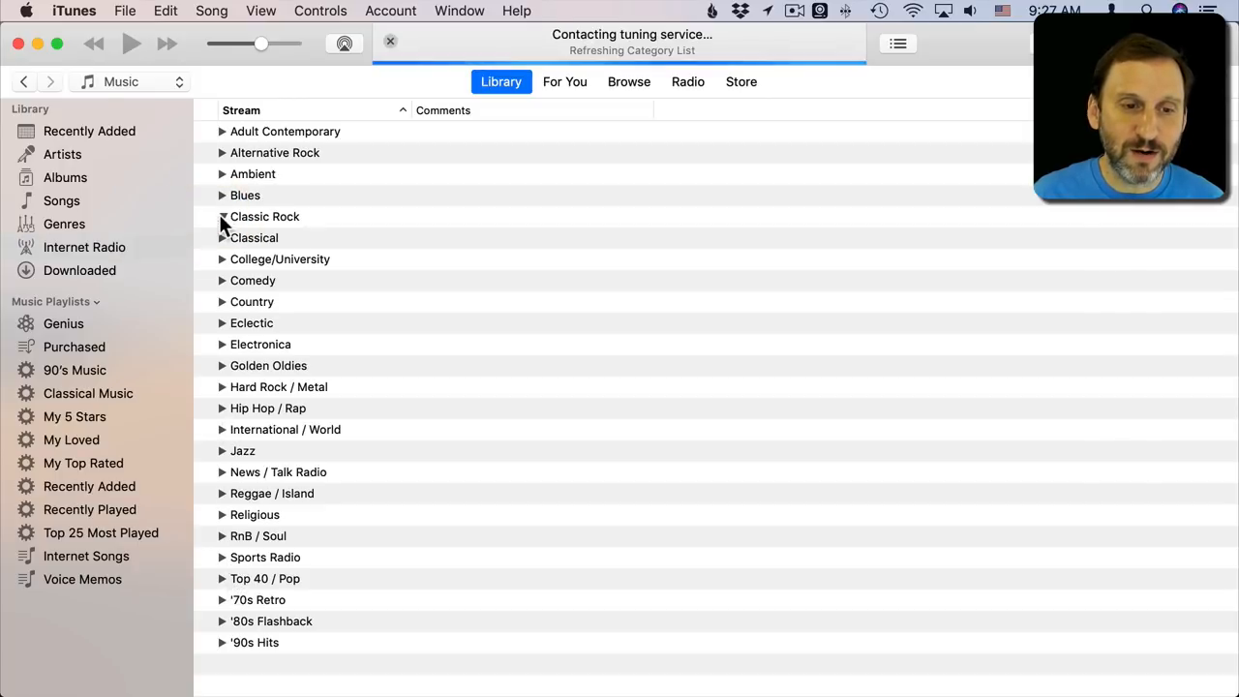
{"action": "left_click", "coordinate": [223, 217]}
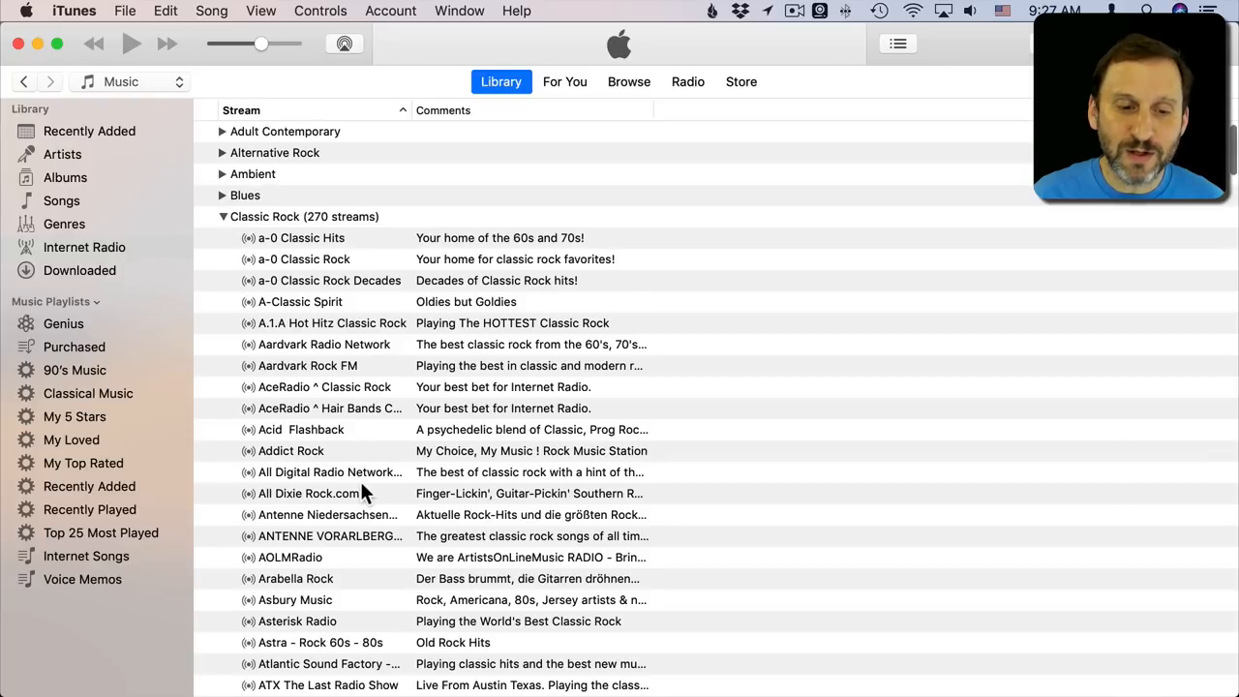
{"action": "scroll", "scroll_direction": "down", "scroll_amount": 3}
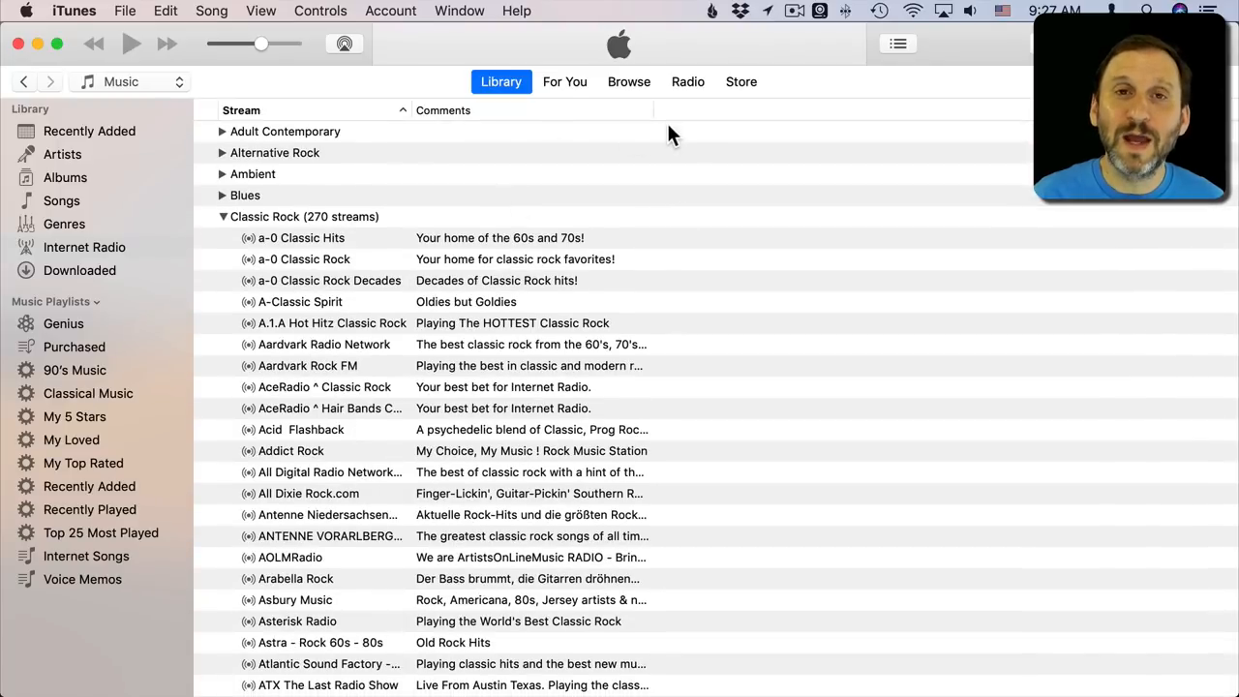
{"action": "mouse_move", "coordinate": [371, 279]}
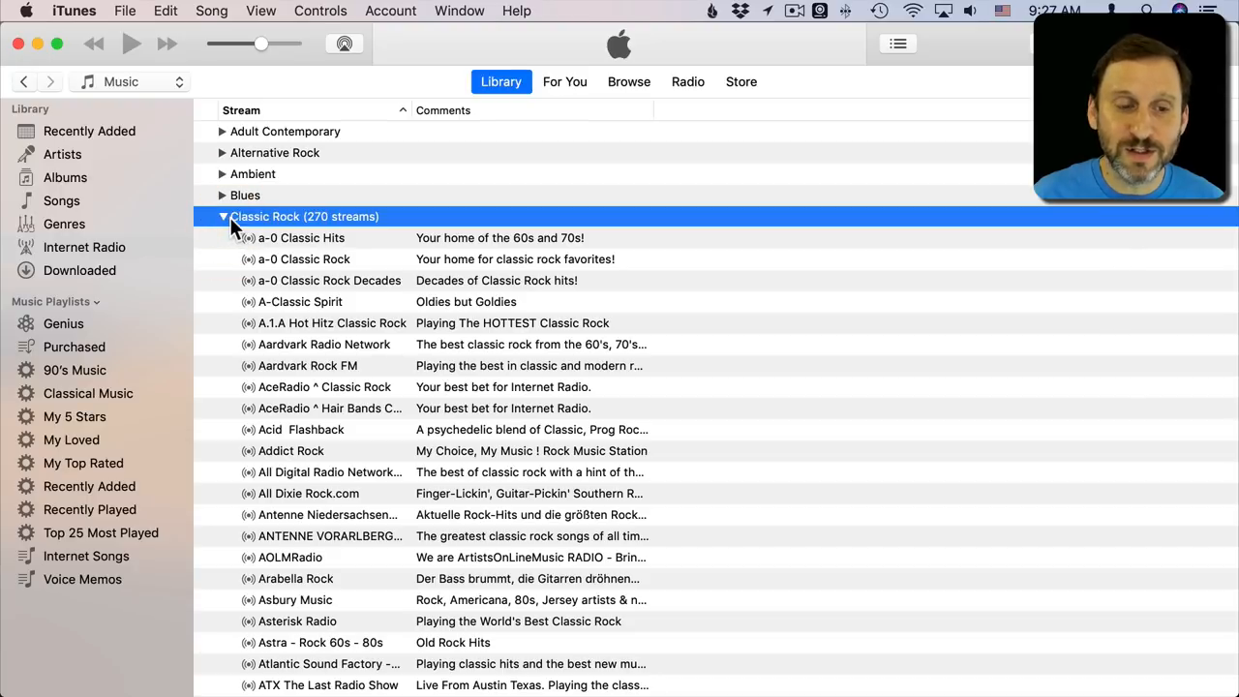
{"action": "left_click", "coordinate": [221, 216]}
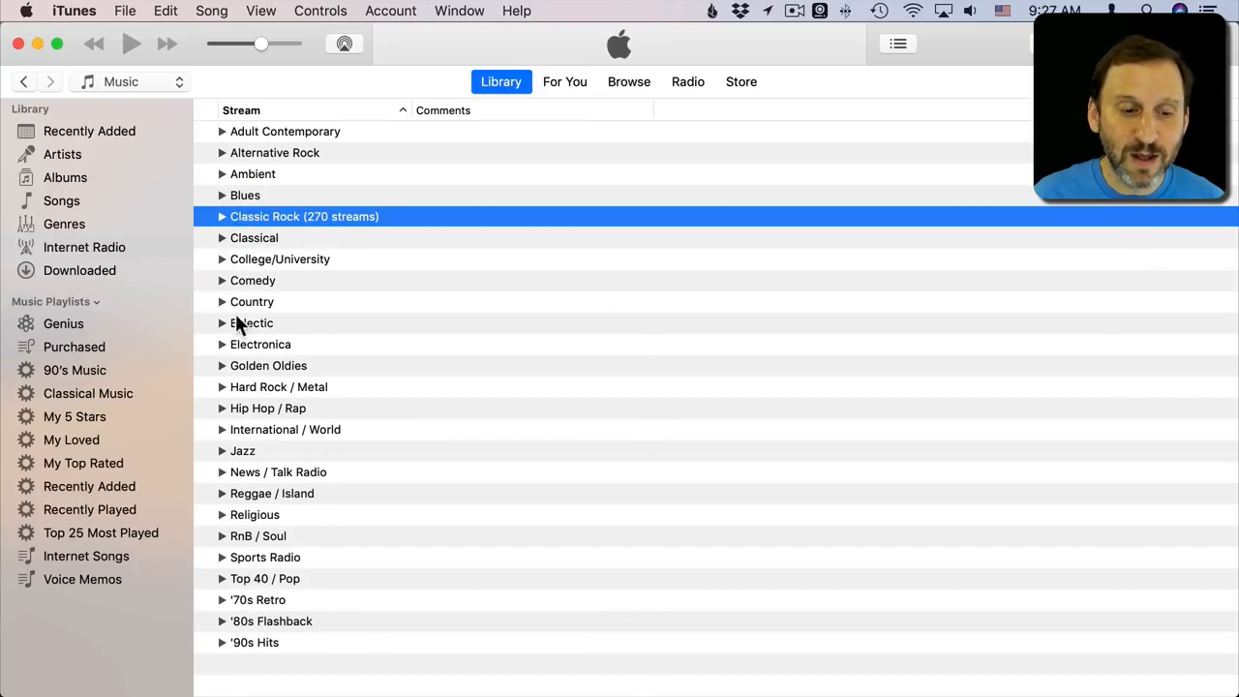
{"action": "mouse_move", "coordinate": [312, 542]}
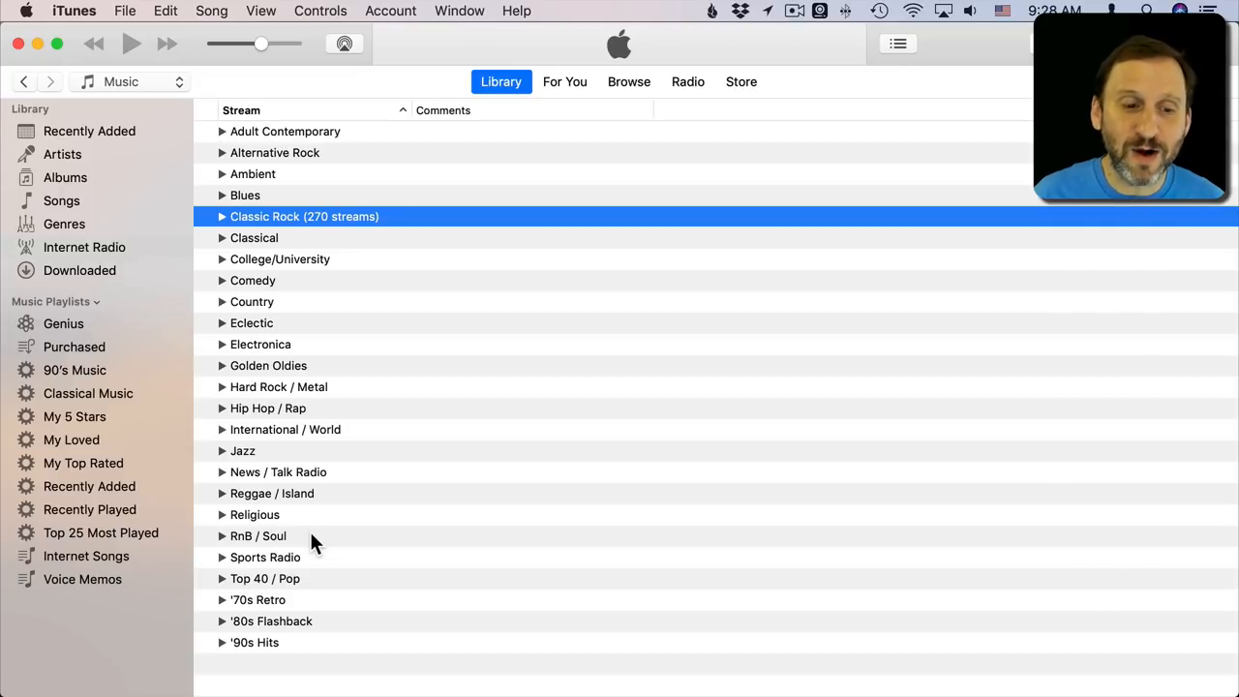
{"action": "mouse_move", "coordinate": [280, 345]}
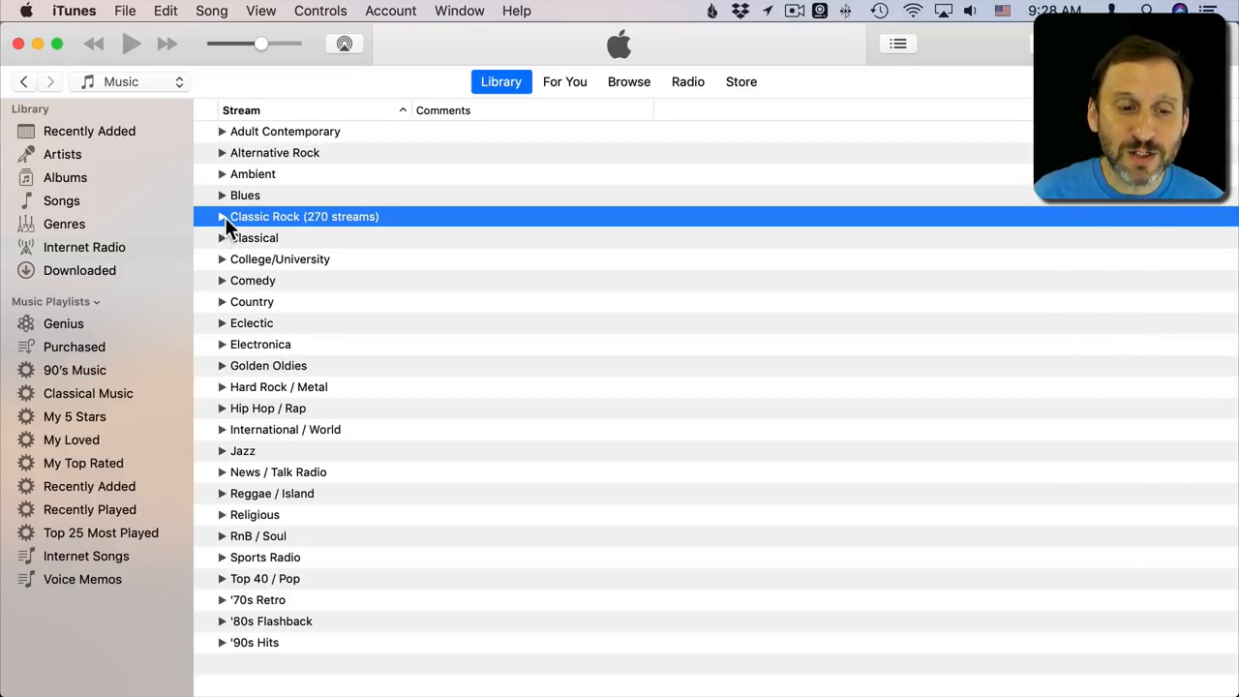
{"action": "left_click", "coordinate": [221, 216]}
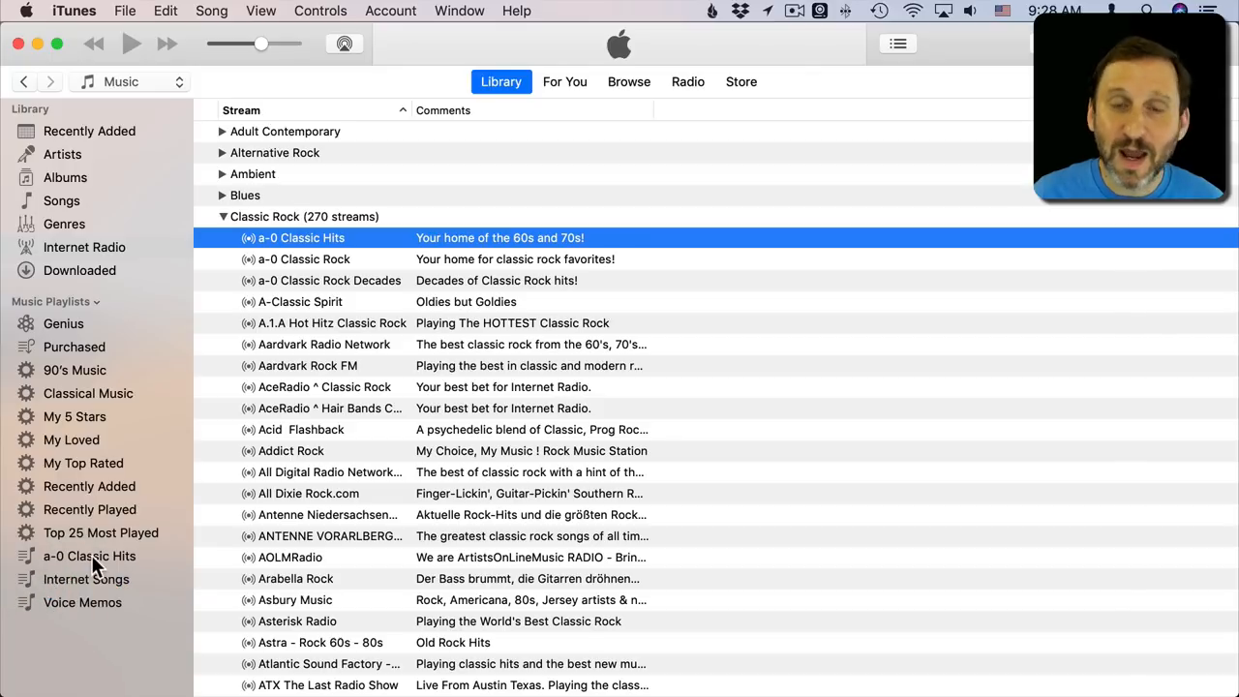
{"action": "mouse_move", "coordinate": [255, 294]}
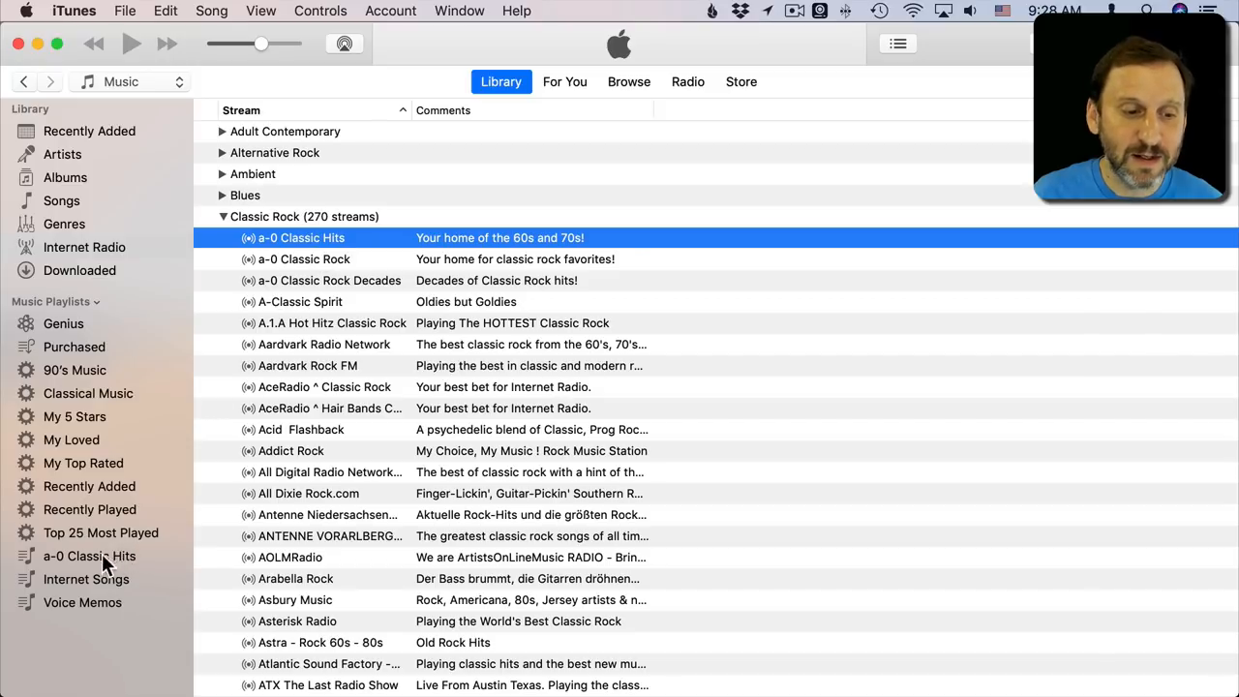
Delete the a-0 Classic Hits playlist from the library via its context menu.
{"action": "right_click", "coordinate": [89, 556]}
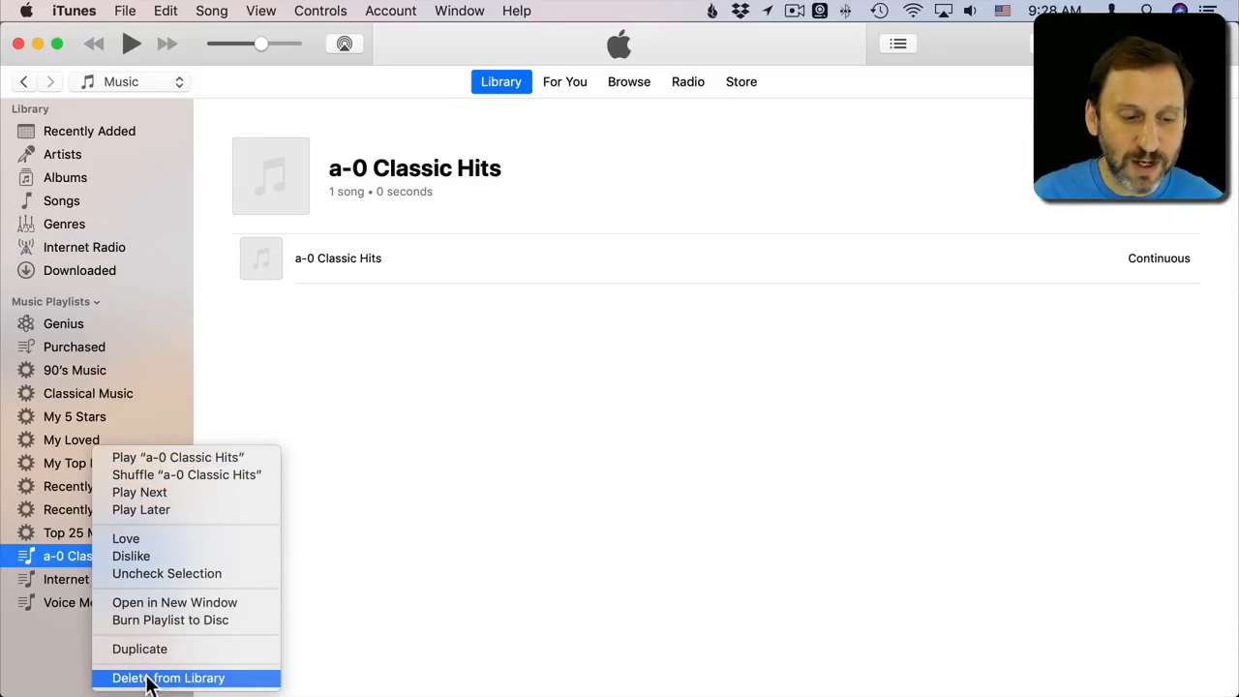
{"action": "left_click", "coordinate": [171, 675]}
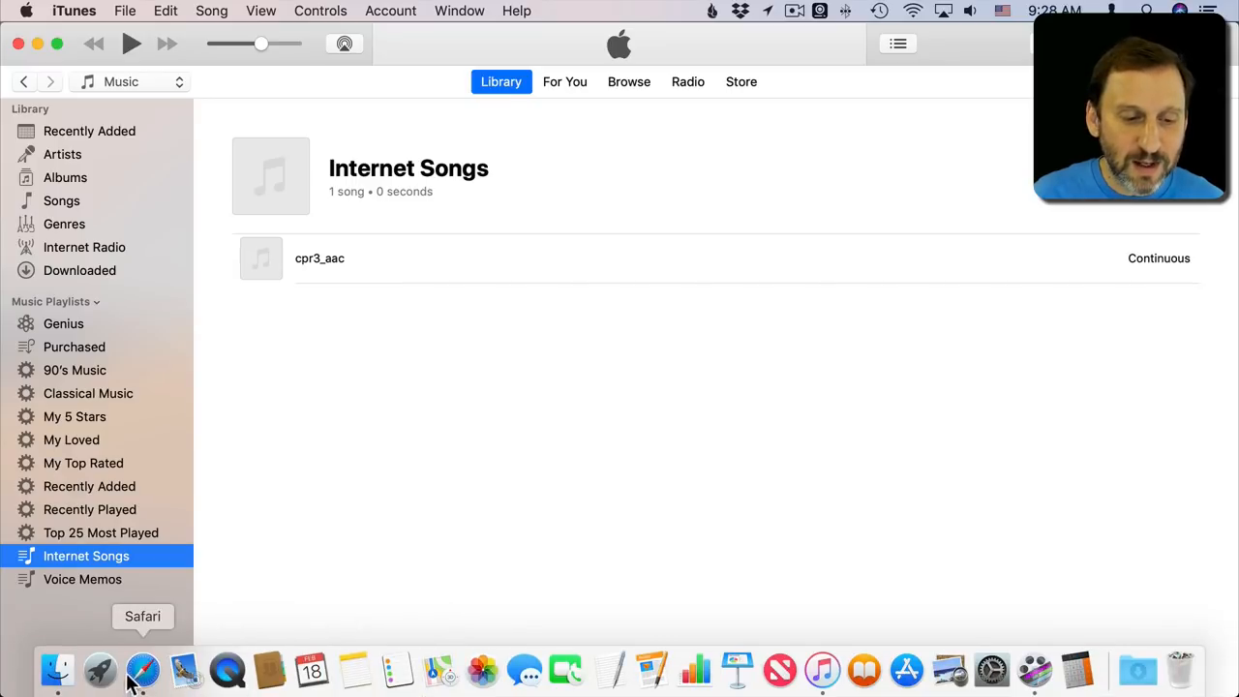
Switch to Safari and scroll through Colorado Public Radio's Where to Listen station listings.
{"action": "left_click", "coordinate": [143, 668]}
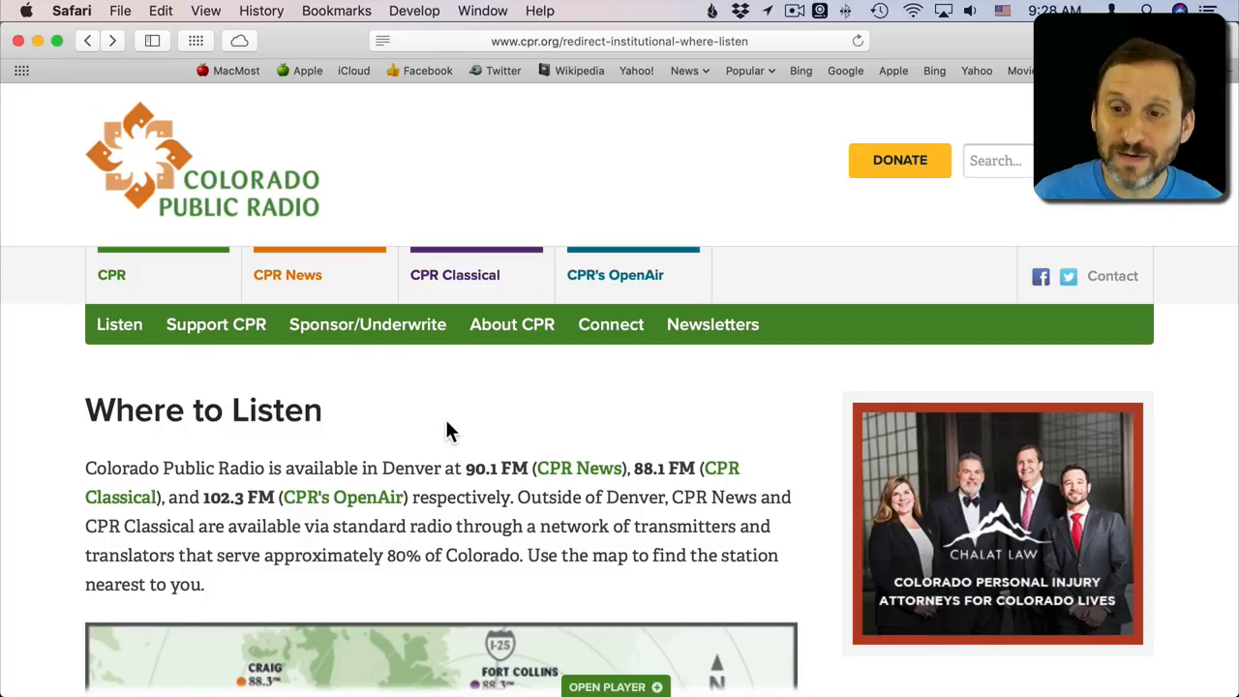
{"action": "scroll", "scroll_direction": "down", "scroll_amount": 3}
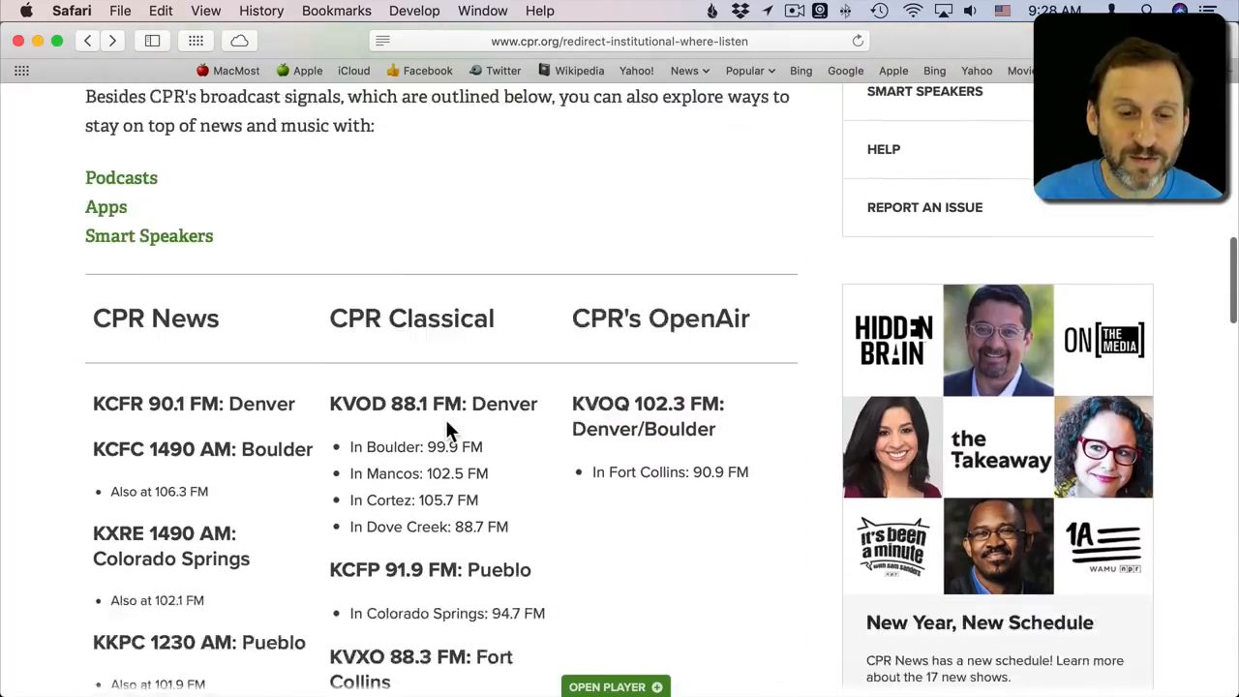
{"action": "scroll", "scroll_direction": "down", "scroll_amount": 3}
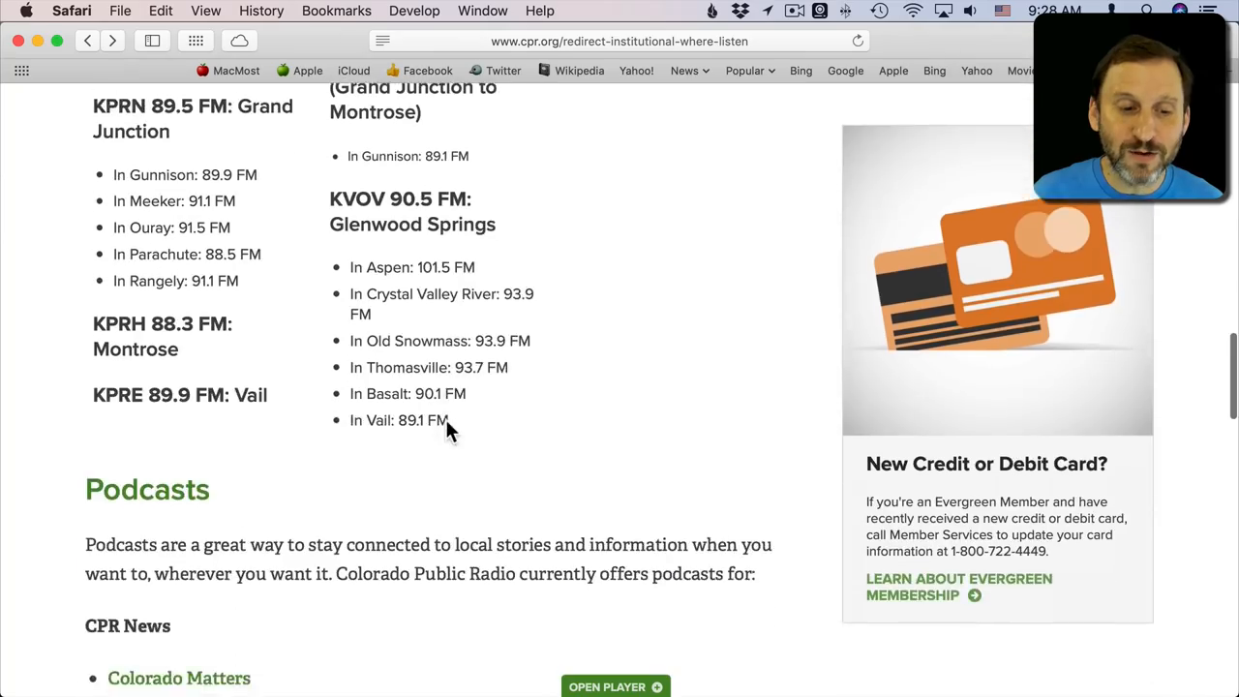
{"action": "scroll", "scroll_direction": "down", "scroll_amount": 3}
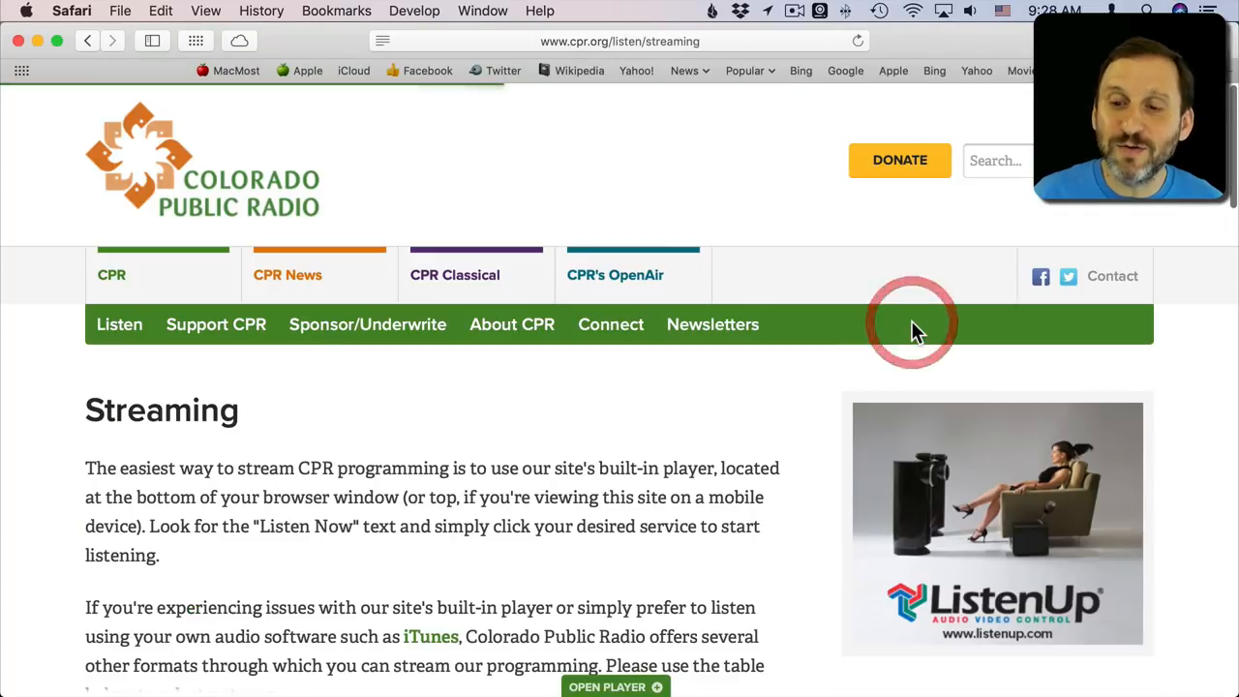
Download the OpenAir High-Quality AAC Stream (.pls) file from the table and return to iTunes.
{"action": "scroll", "scroll_direction": "down", "scroll_amount": 3}
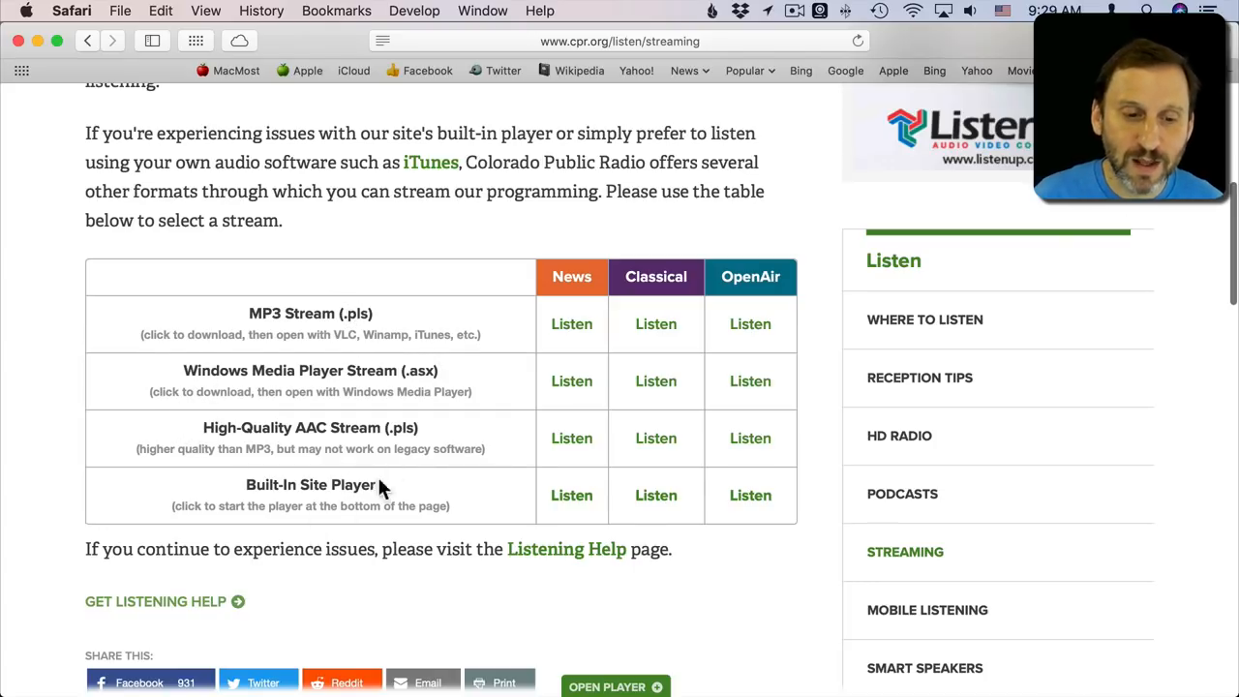
{"action": "mouse_move", "coordinate": [617, 300]}
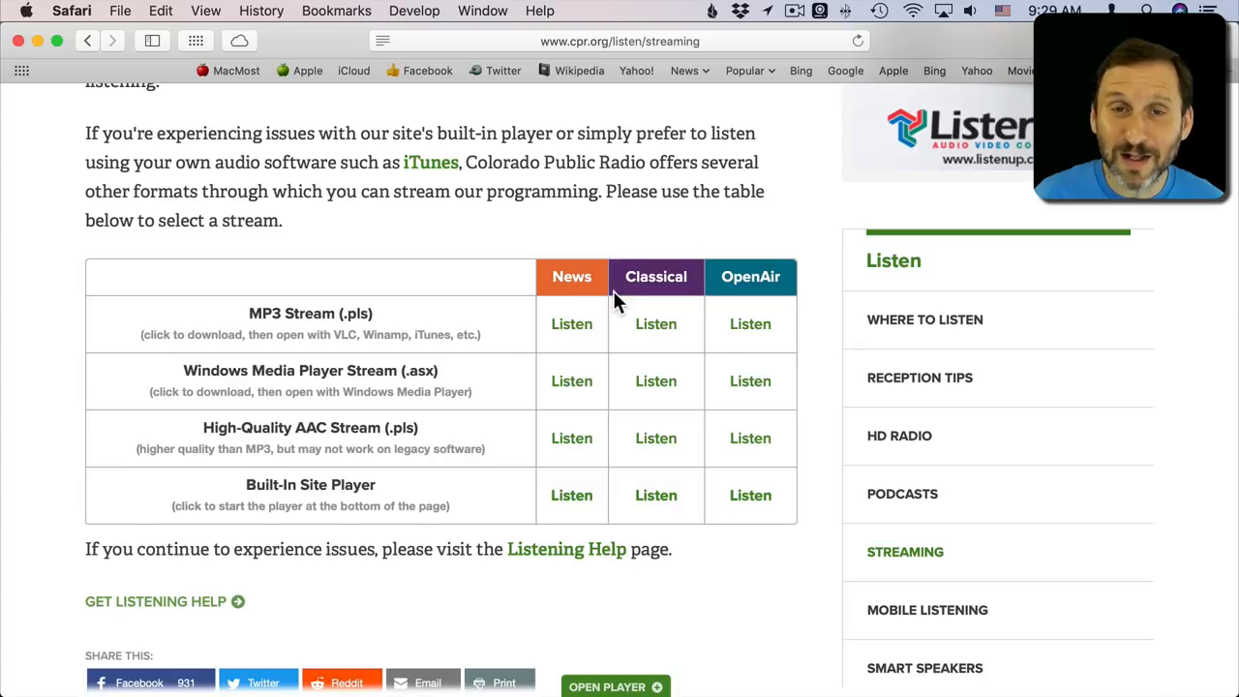
{"action": "mouse_move", "coordinate": [314, 435]}
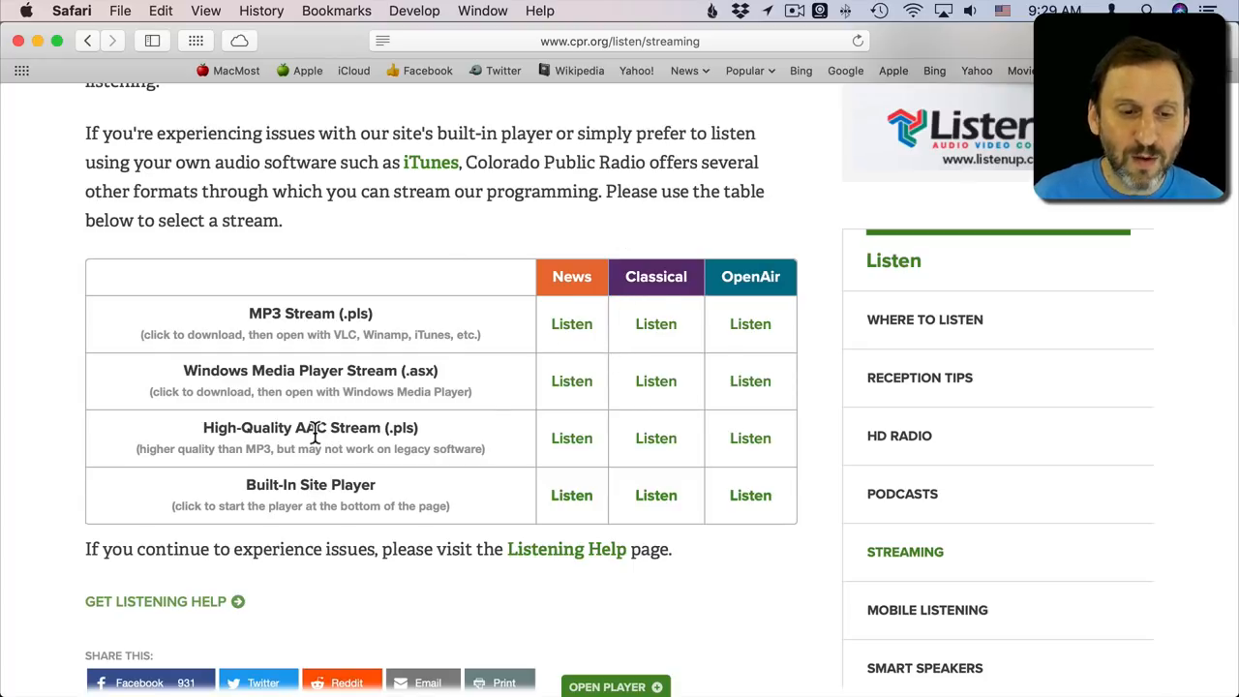
{"action": "mouse_move", "coordinate": [352, 335]}
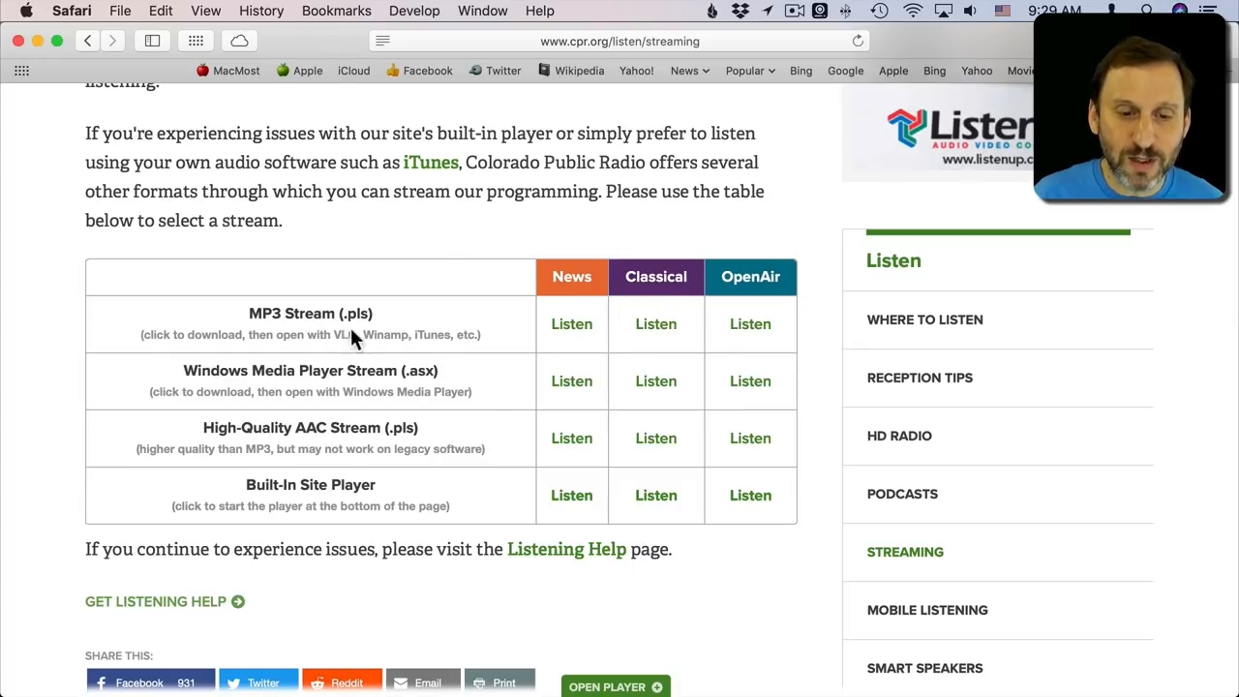
{"action": "double_click", "coordinate": [430, 333]}
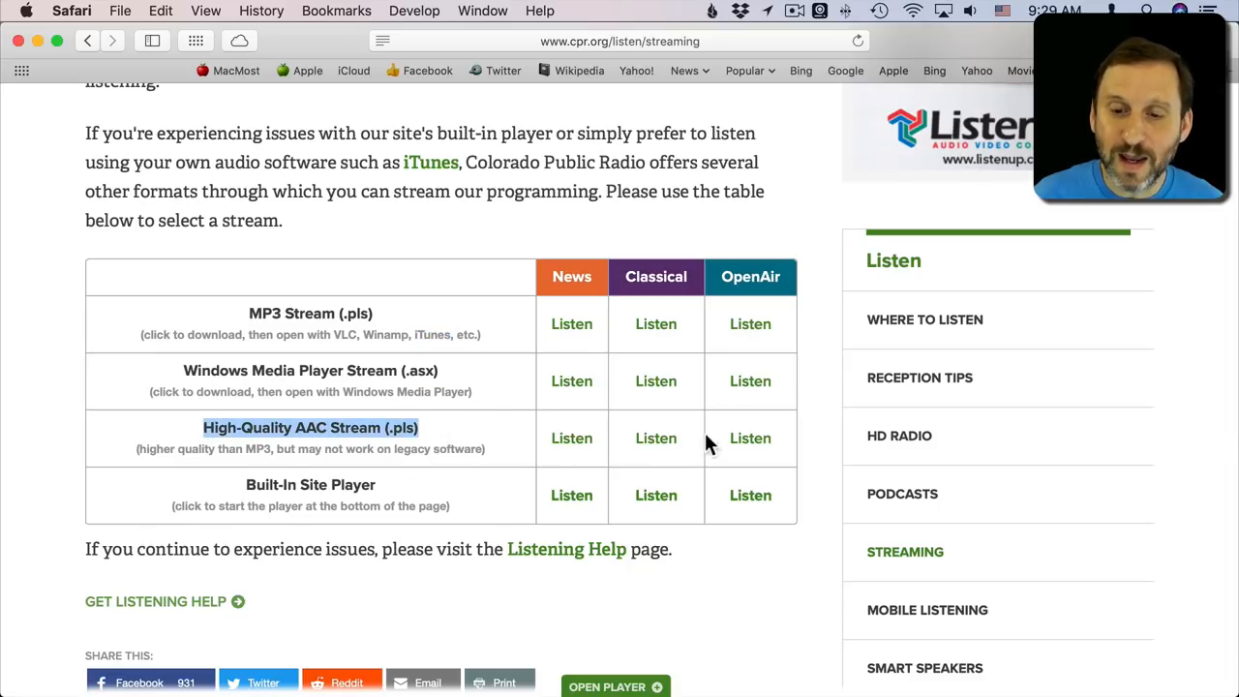
{"action": "left_click", "coordinate": [752, 438]}
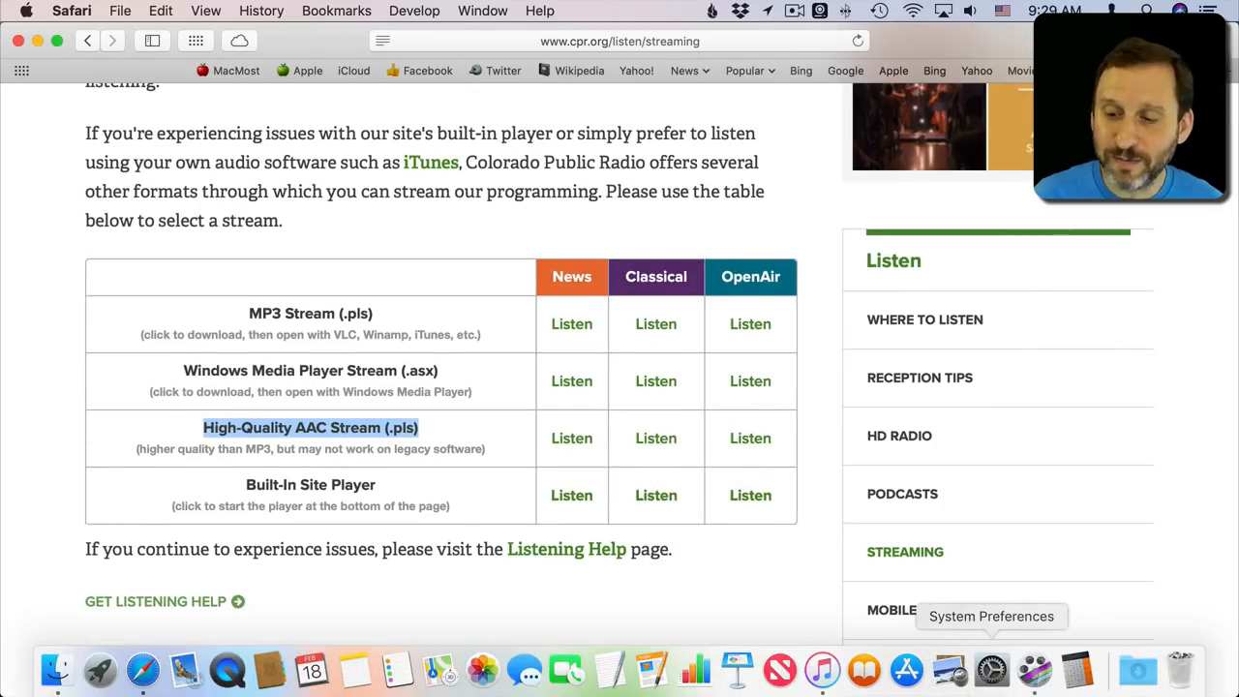
{"action": "left_click", "coordinate": [751, 437]}
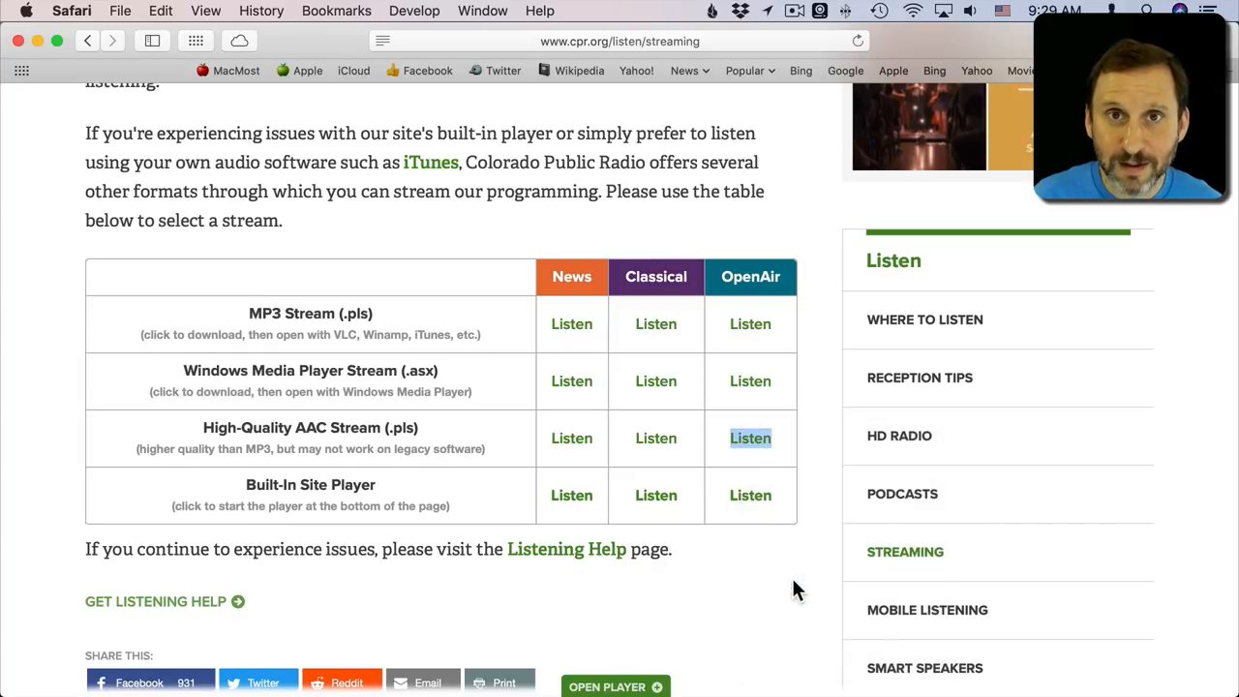
{"action": "left_click", "coordinate": [751, 437]}
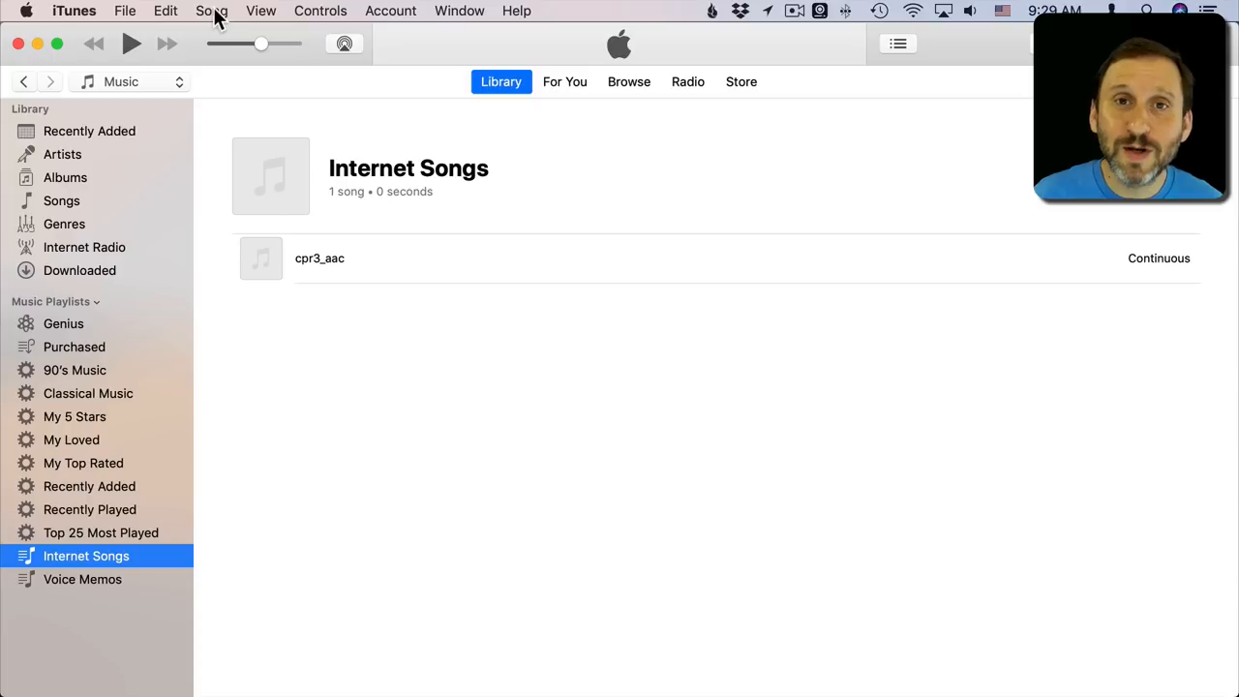
{"action": "mouse_move", "coordinate": [1133, 669]}
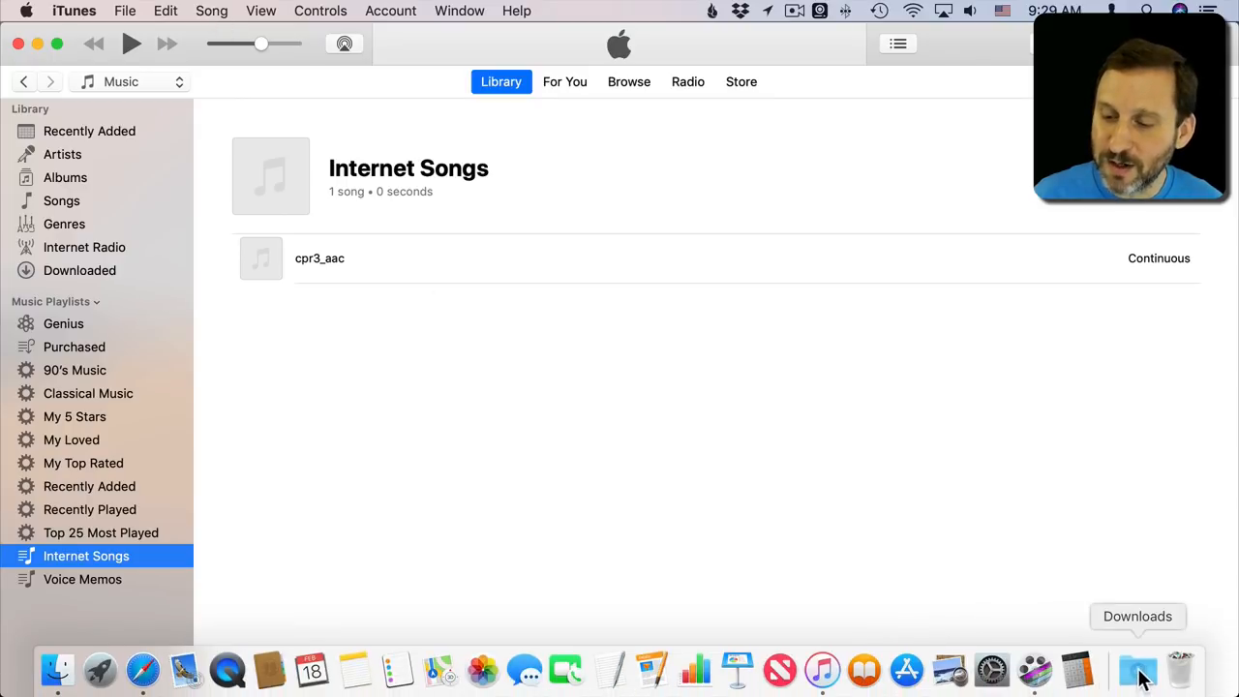
Add the downloaded OpenAir .pls as a second cpr3_aac stream, play it briefly, then stop it.
{"action": "left_click", "coordinate": [1130, 678]}
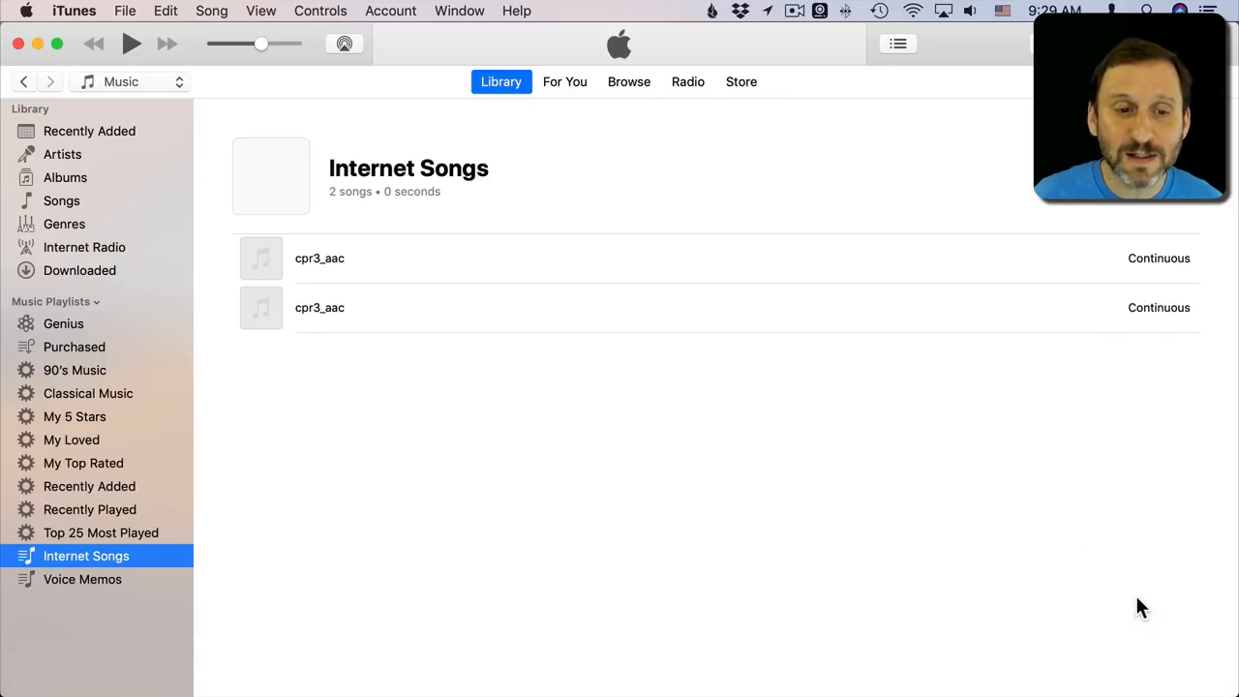
{"action": "double_click", "coordinate": [320, 308]}
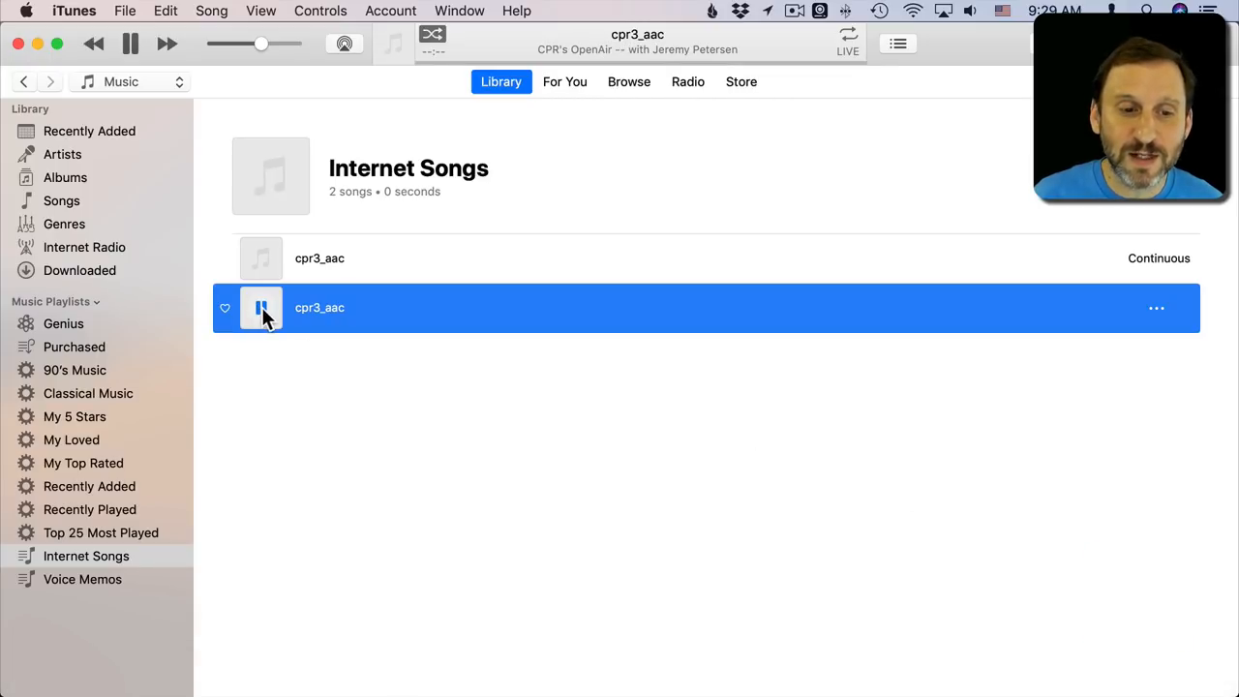
{"action": "left_click", "coordinate": [259, 307]}
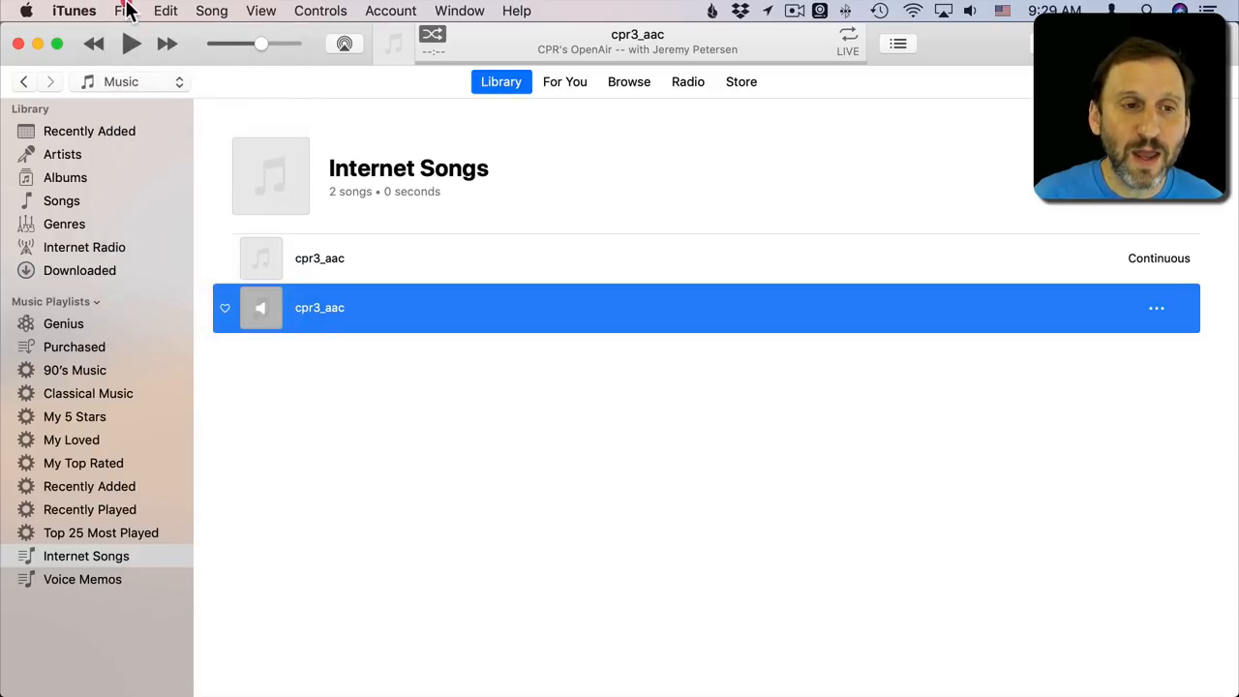
{"action": "left_click", "coordinate": [122, 12]}
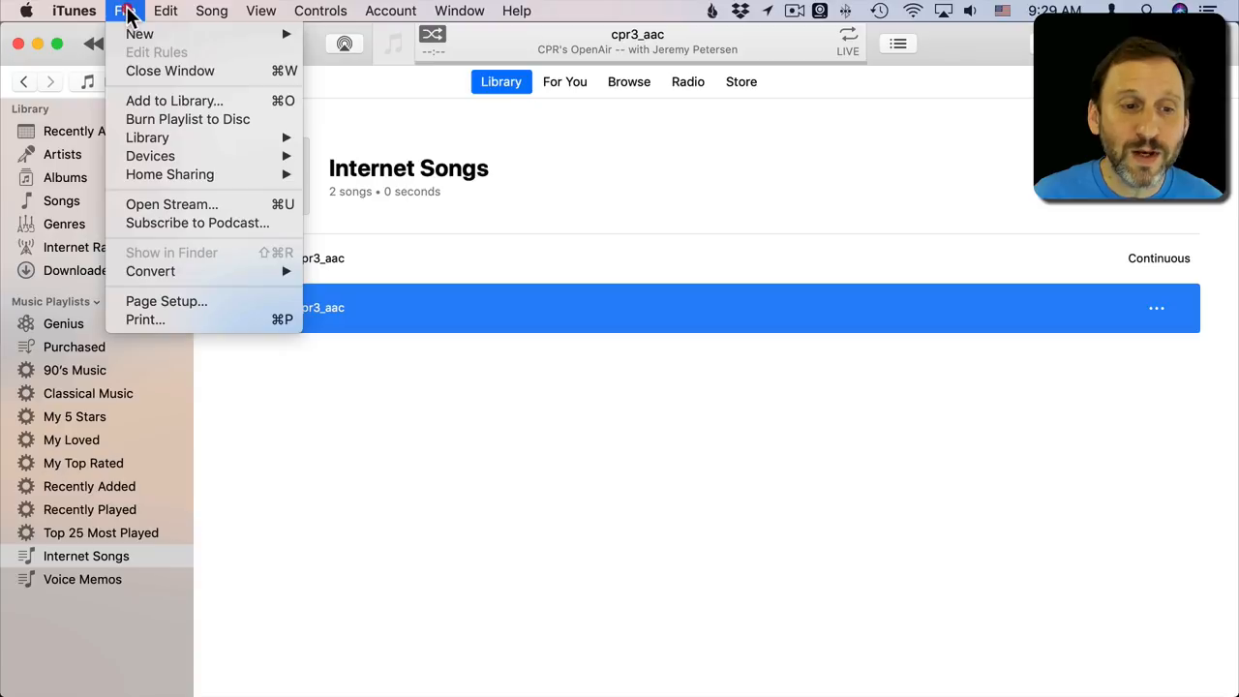
{"action": "mouse_move", "coordinate": [190, 206]}
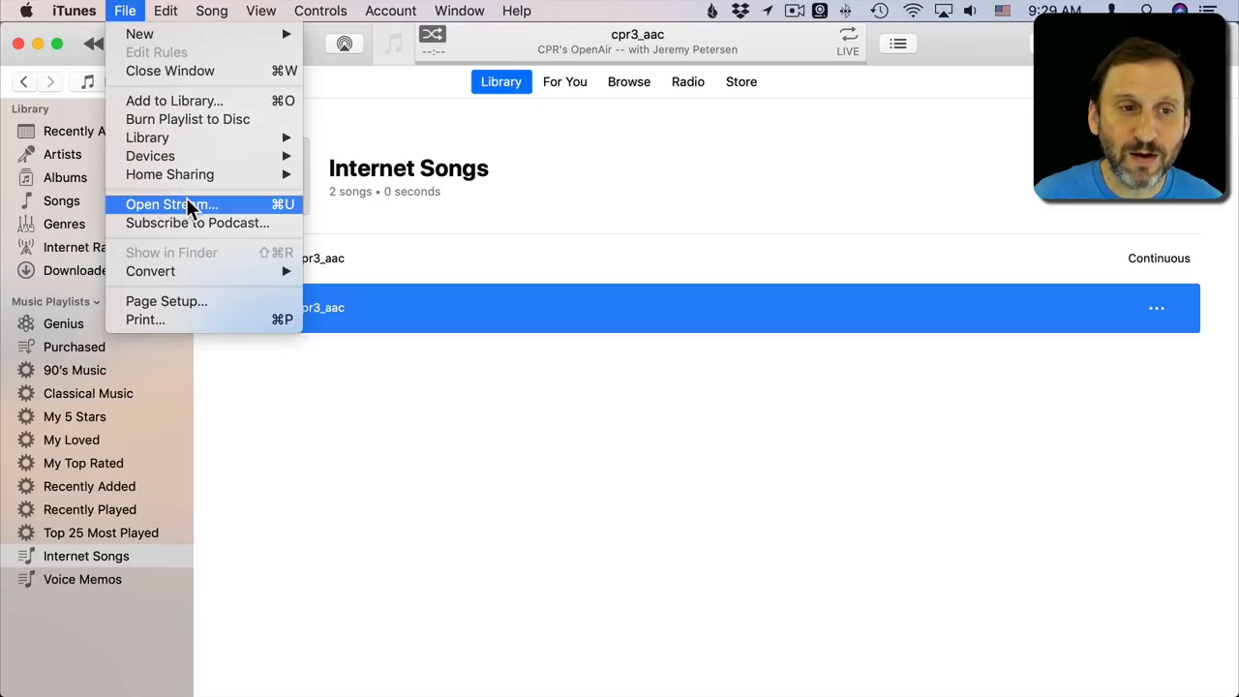
{"action": "left_click", "coordinate": [171, 206]}
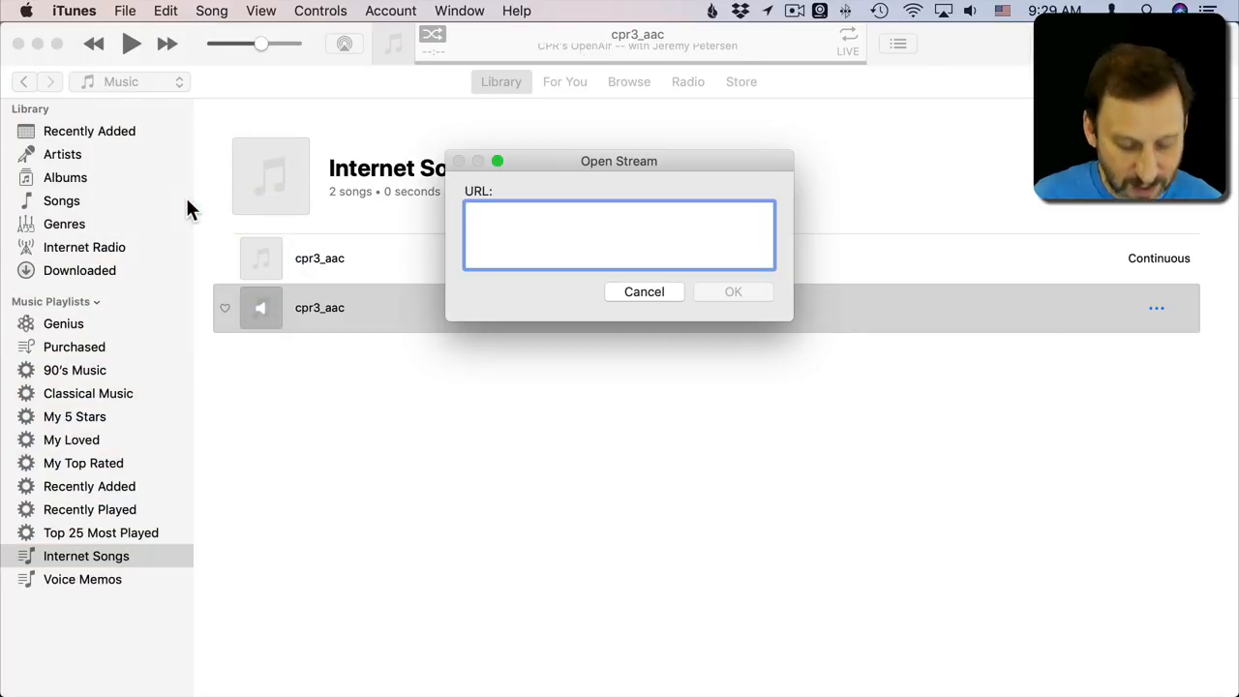
{"action": "type", "text": "http://livestream.cprnetwork.org/pls/live_openair_aac.pls"}
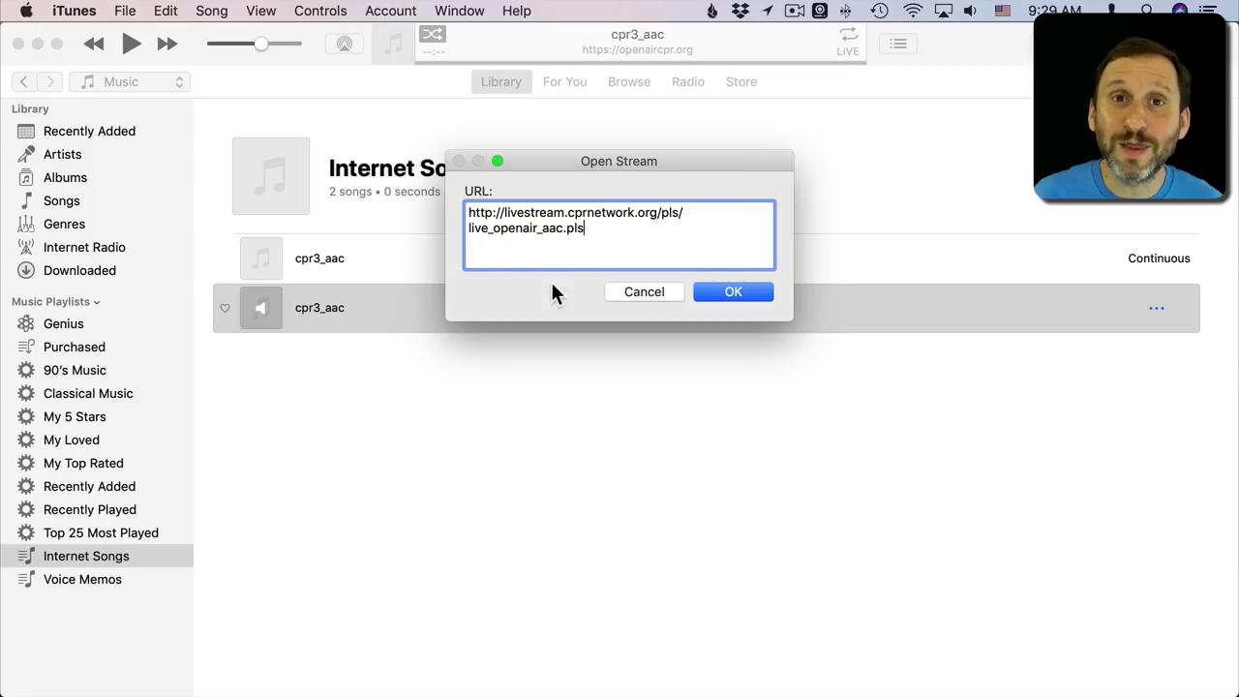
{"action": "left_click", "coordinate": [731, 290]}
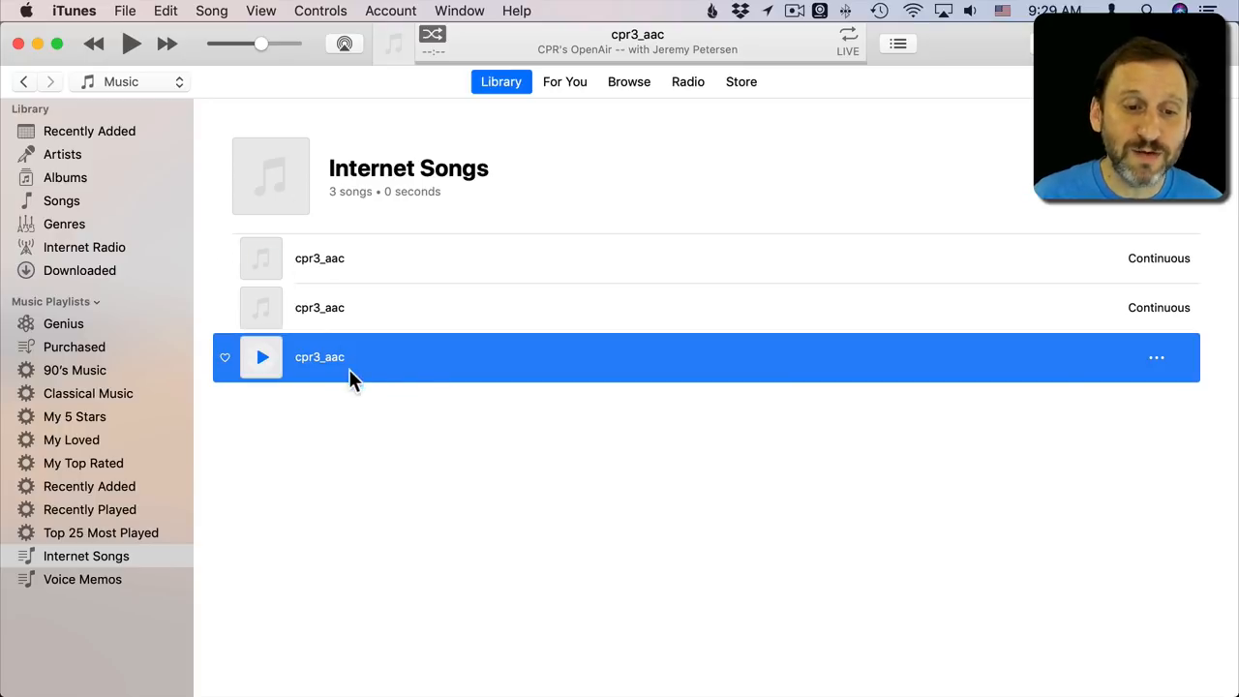
{"action": "mouse_move", "coordinate": [365, 364]}
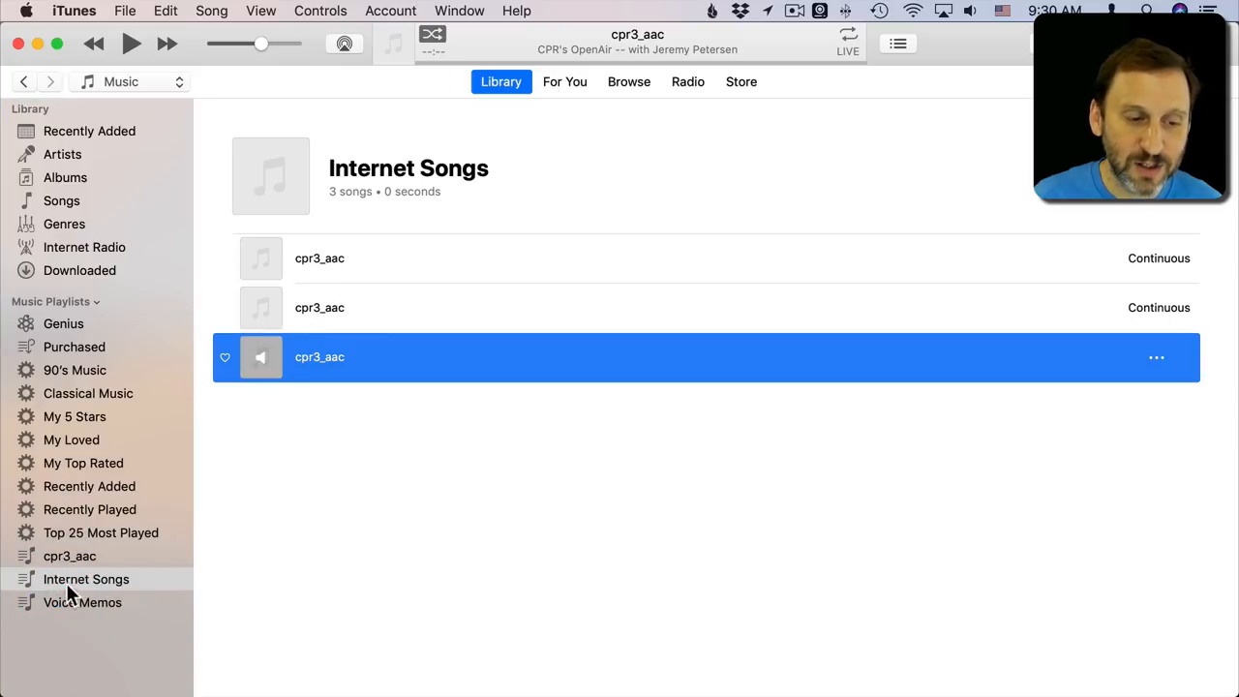
Open the new cpr3_aac sidebar playlist holding the single OpenAir stream.
{"action": "left_click", "coordinate": [70, 556]}
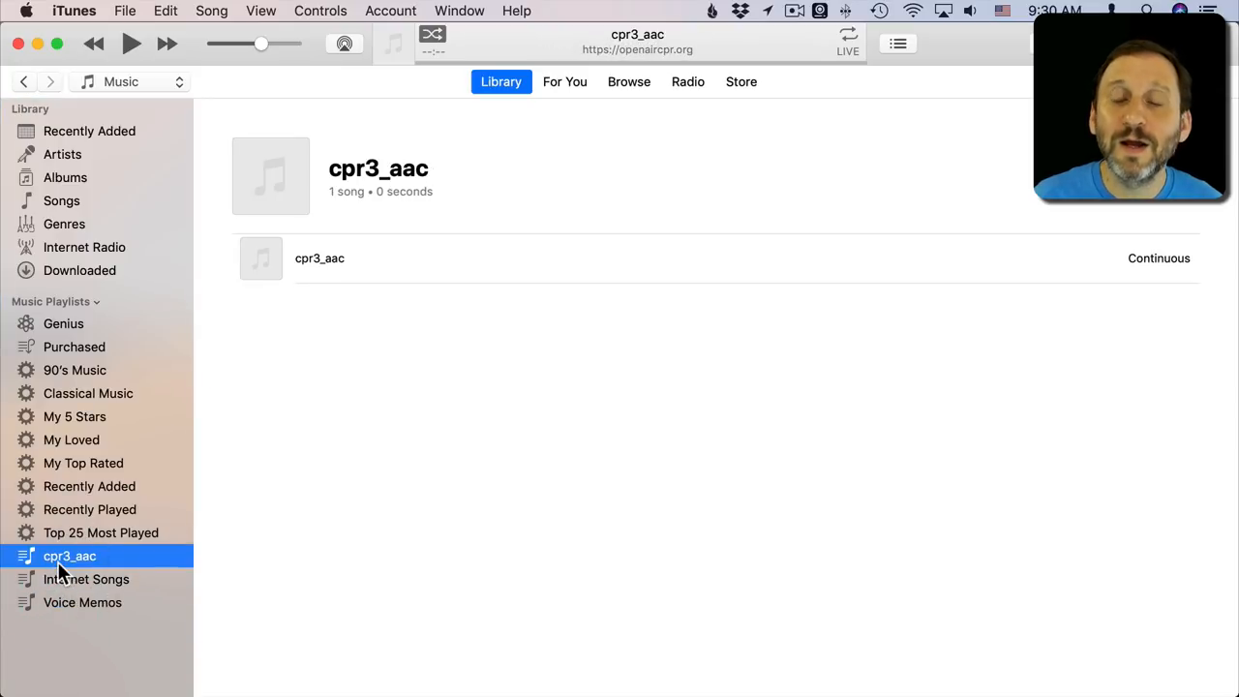
{"action": "mouse_move", "coordinate": [345, 210]}
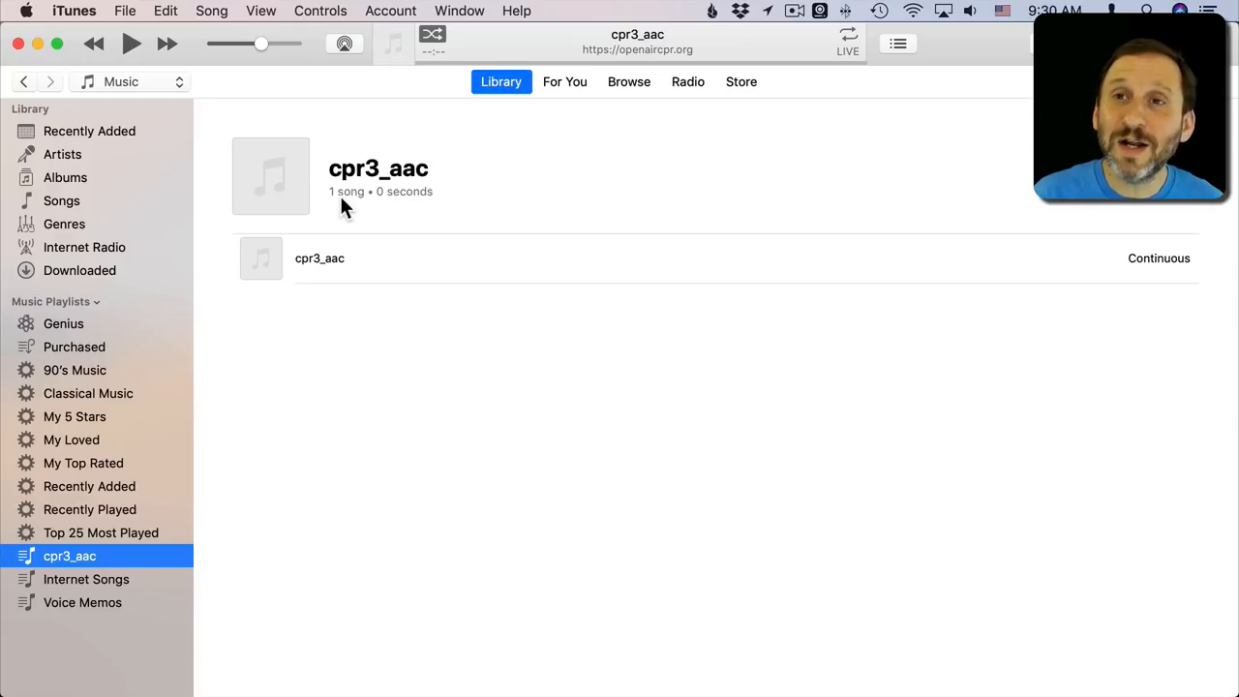